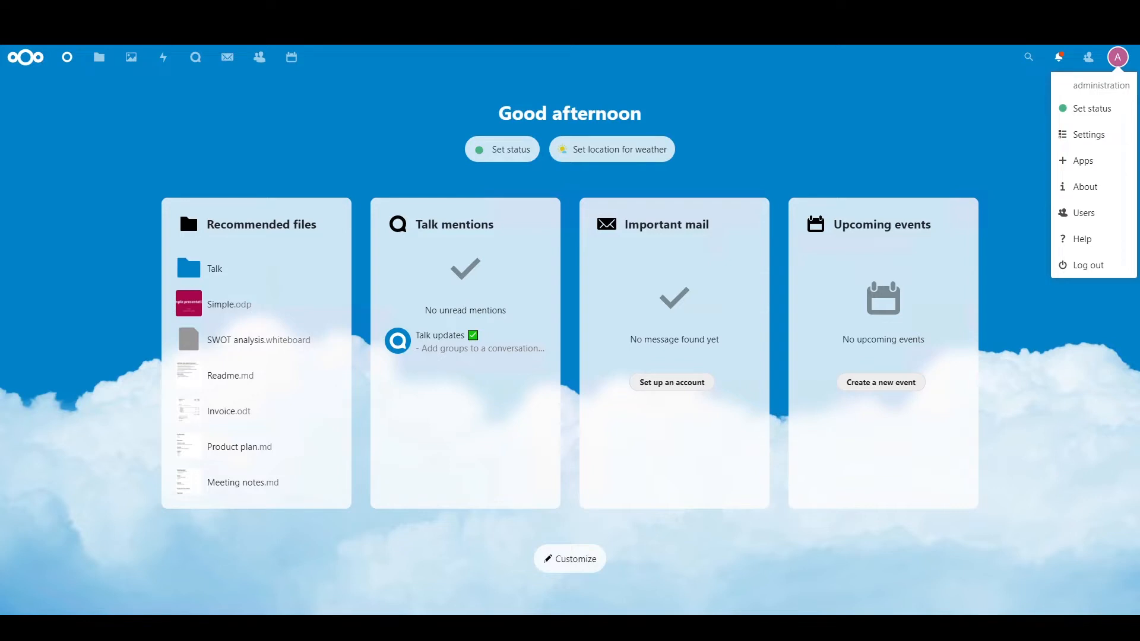
mouse_move(1114, 74)
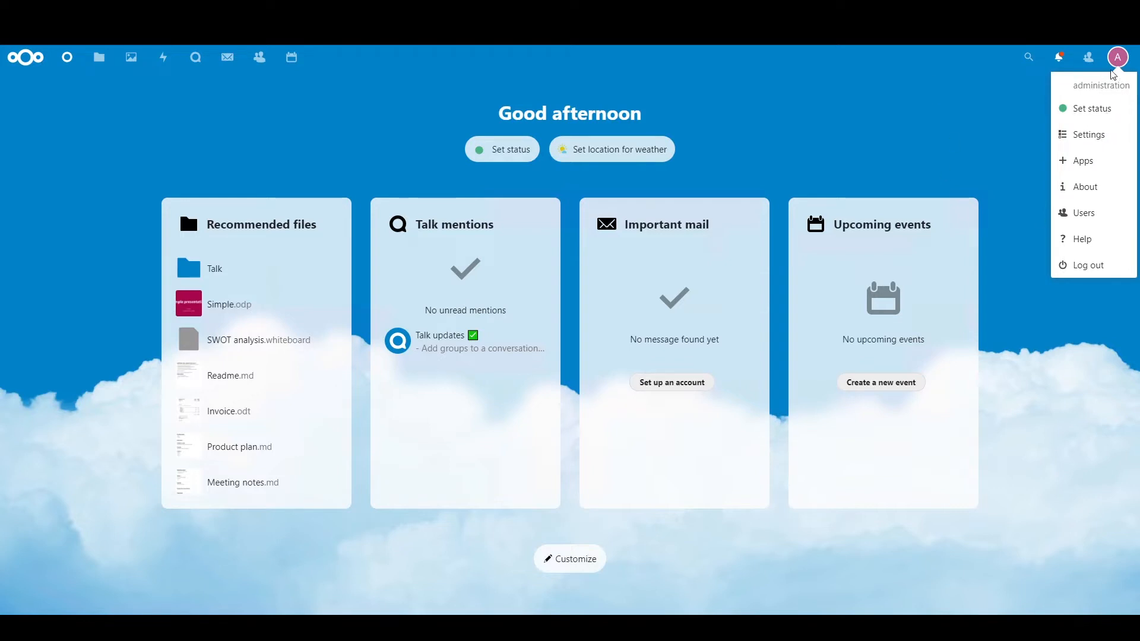
mouse_move(1099, 186)
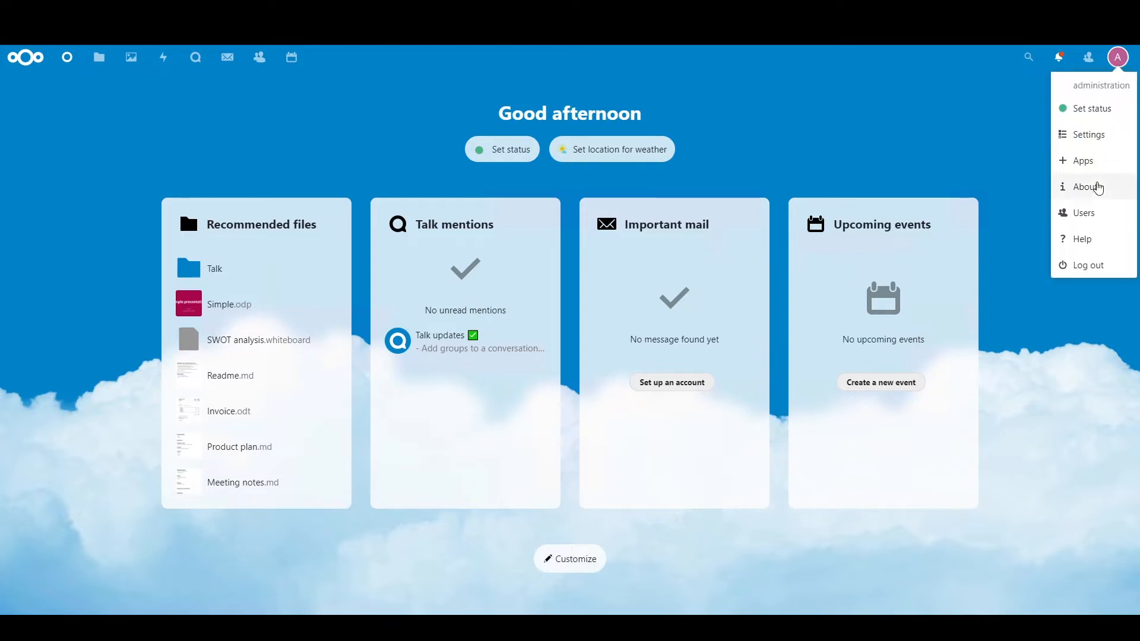
mouse_move(1094, 170)
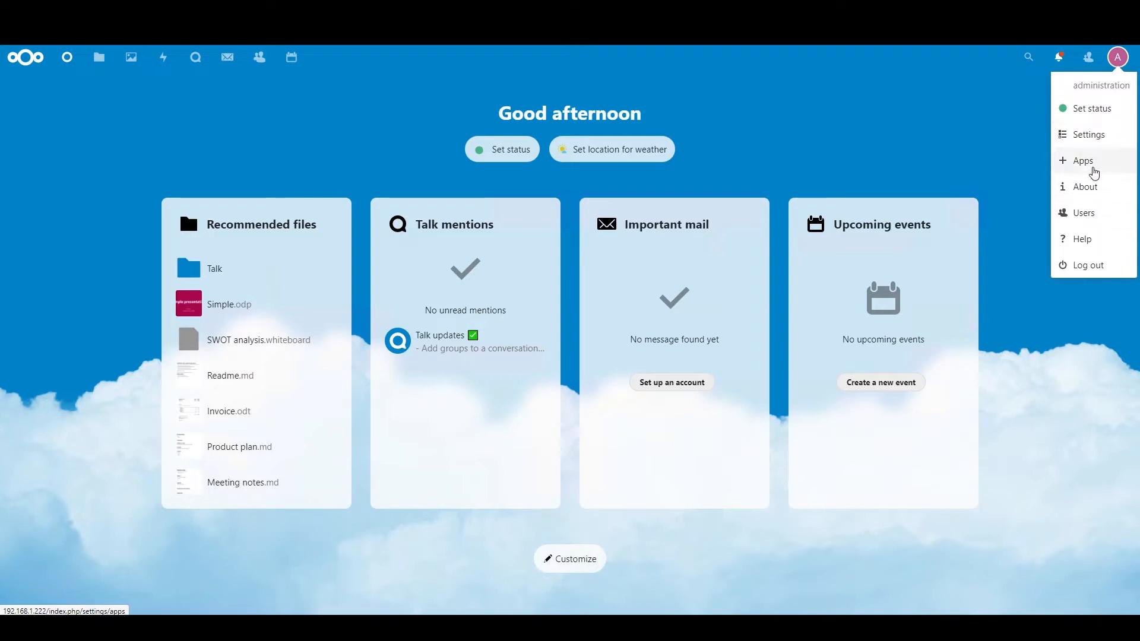
Go to Nextcloud's Apps management page from the avatar menu.
click(1082, 161)
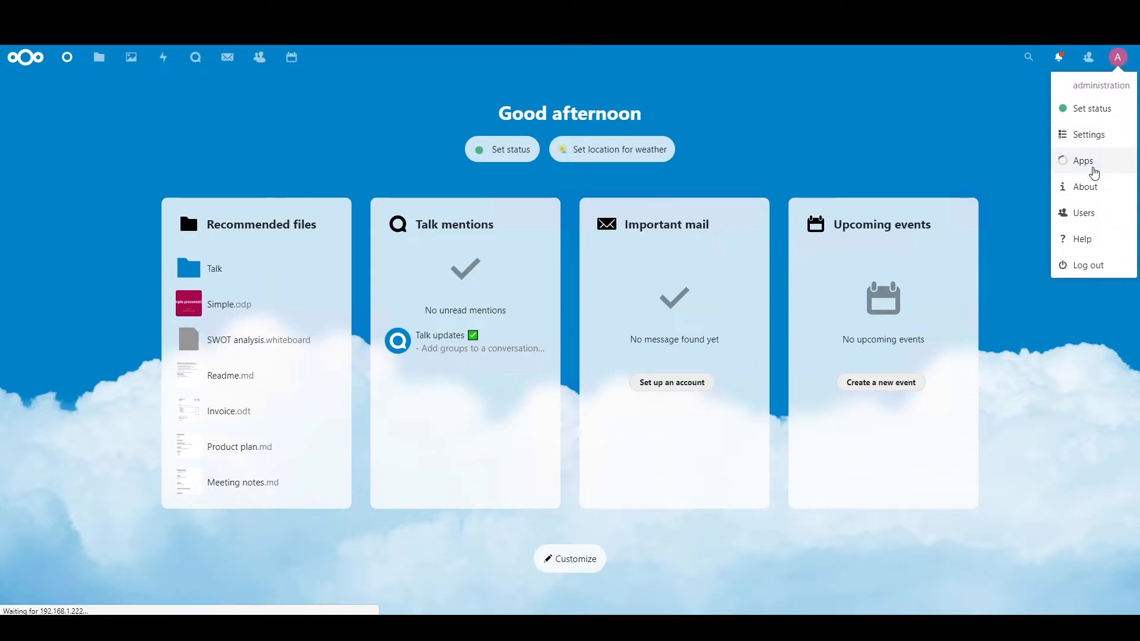
click(1083, 160)
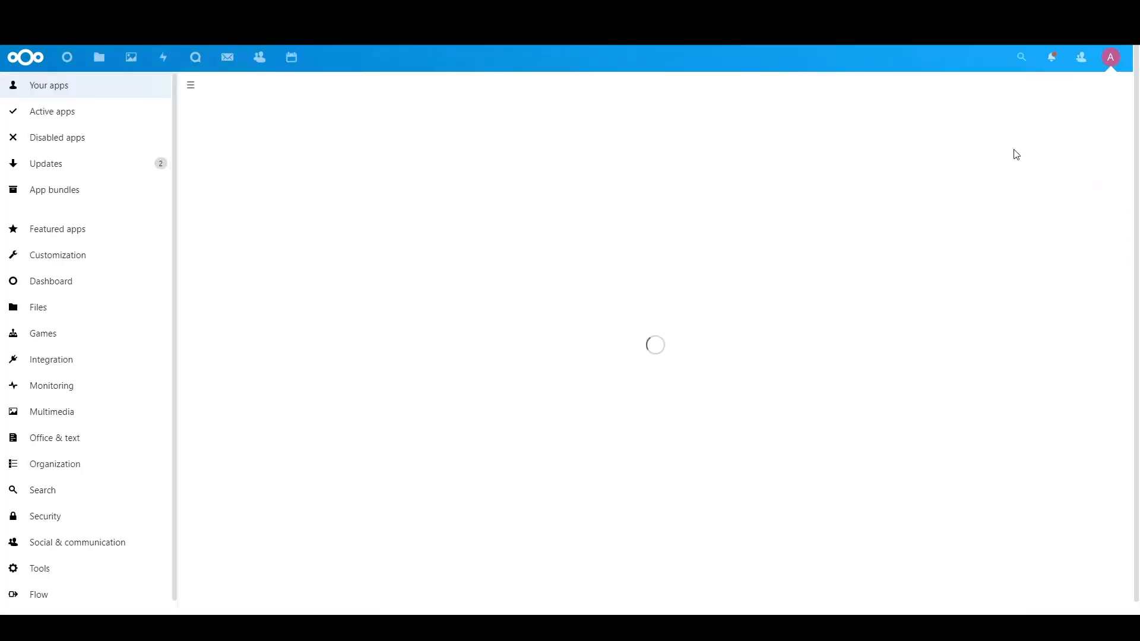
Search apps for 'com' and download and enable Community Document Server.
click(1021, 57)
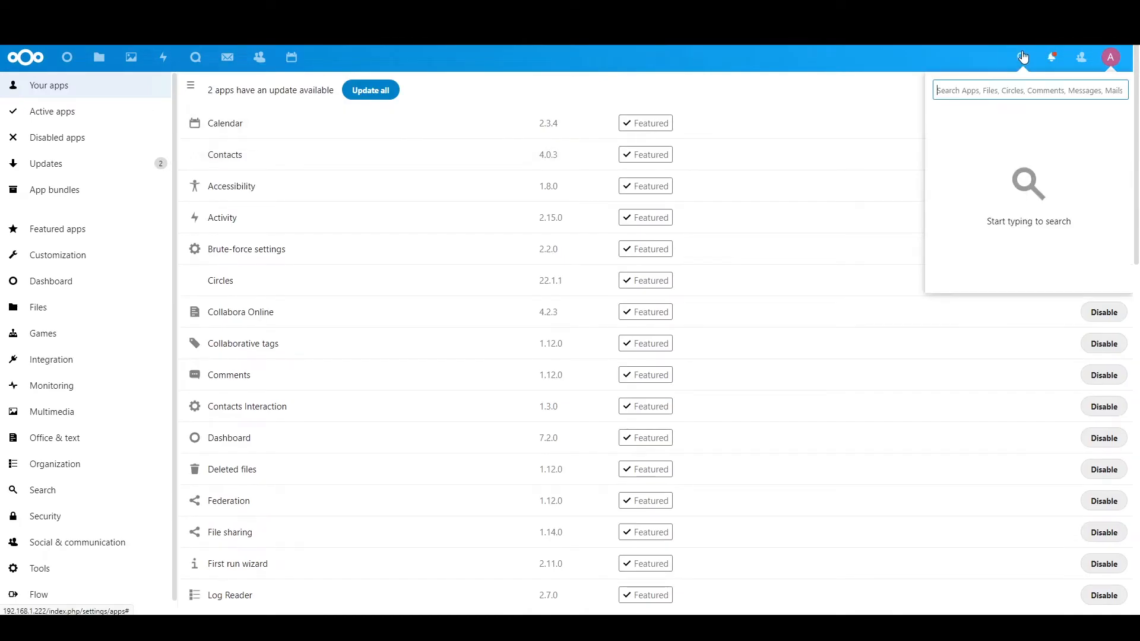
text(com)
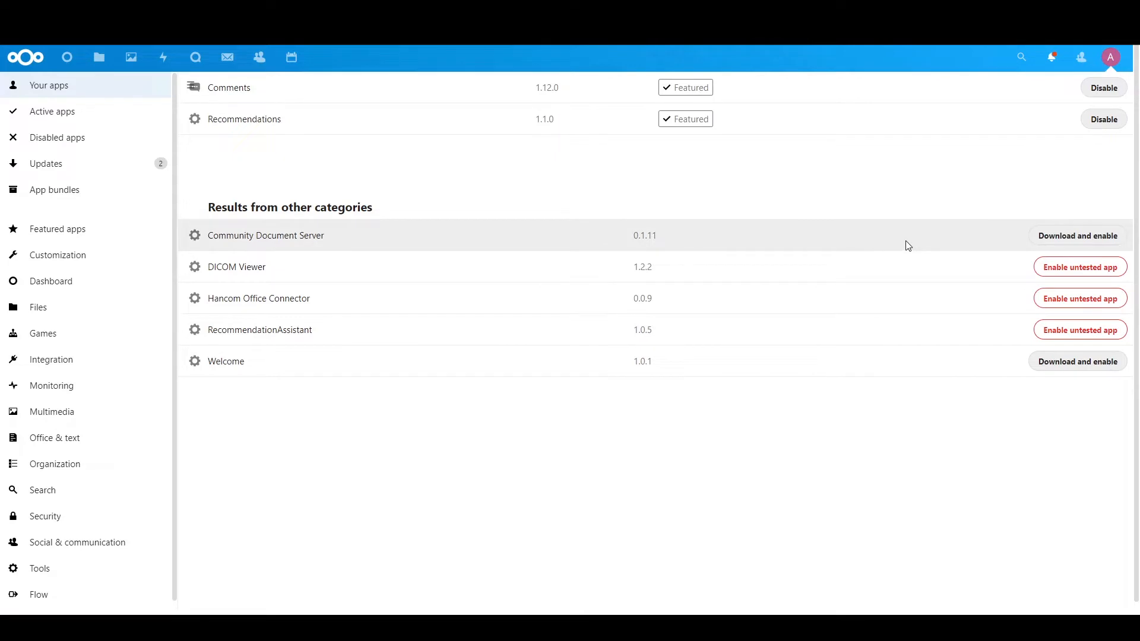
mouse_move(1071, 246)
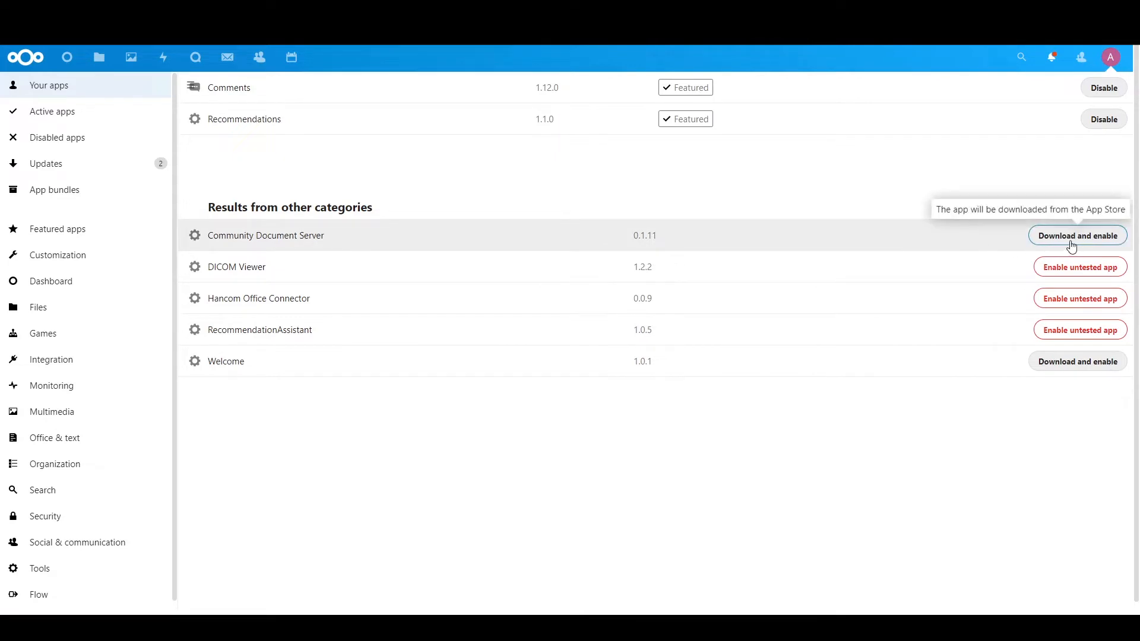
click(1077, 235)
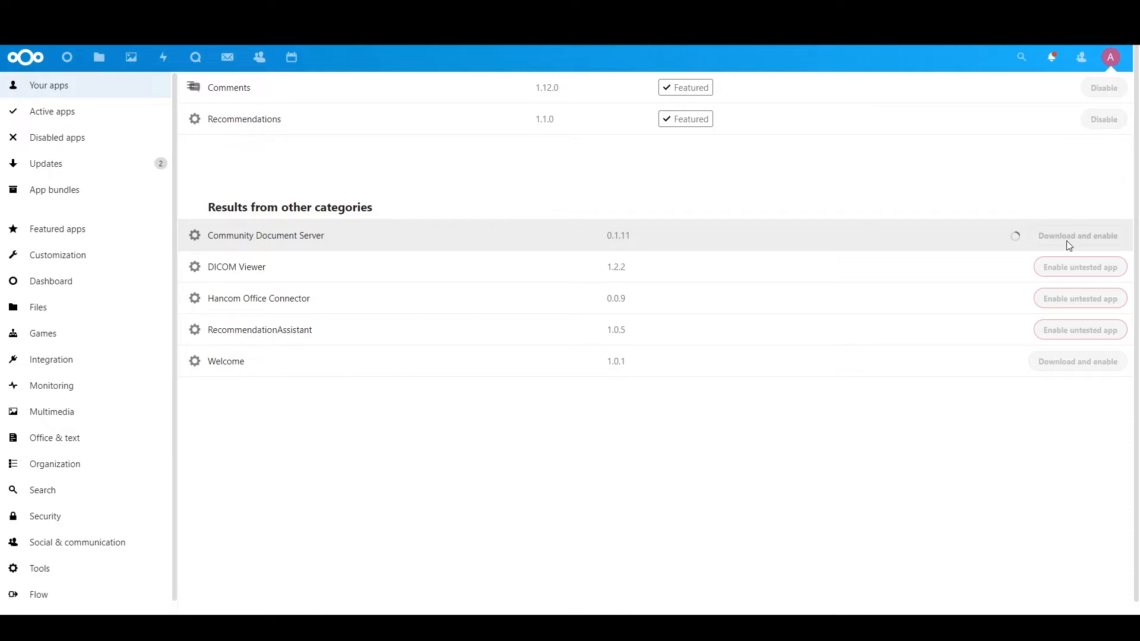
mouse_move(500, 233)
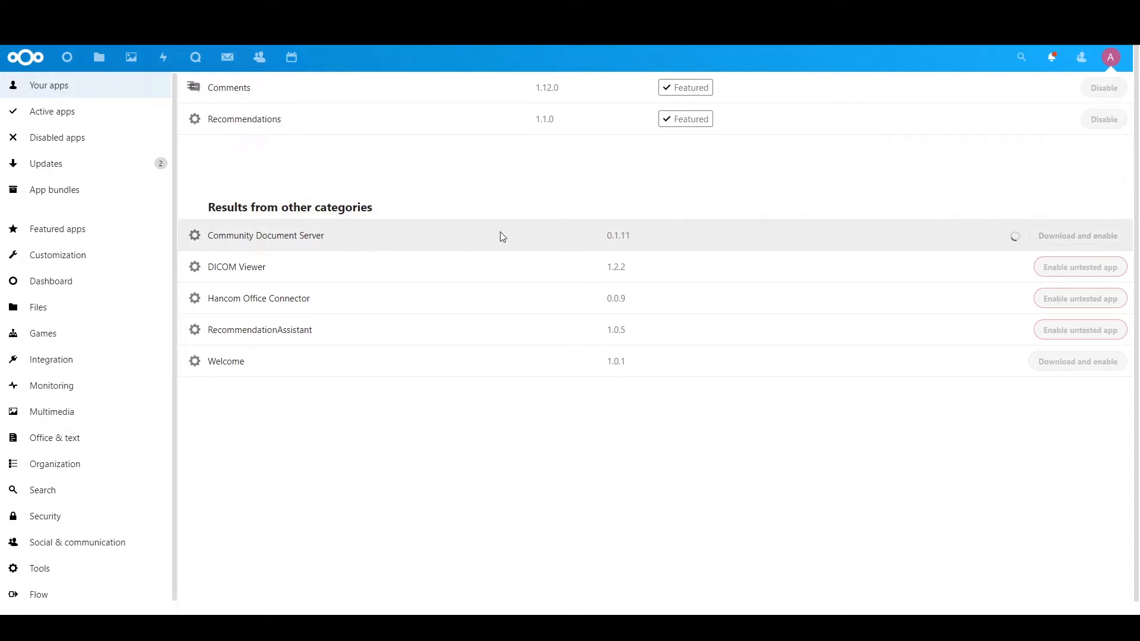
mouse_move(601, 239)
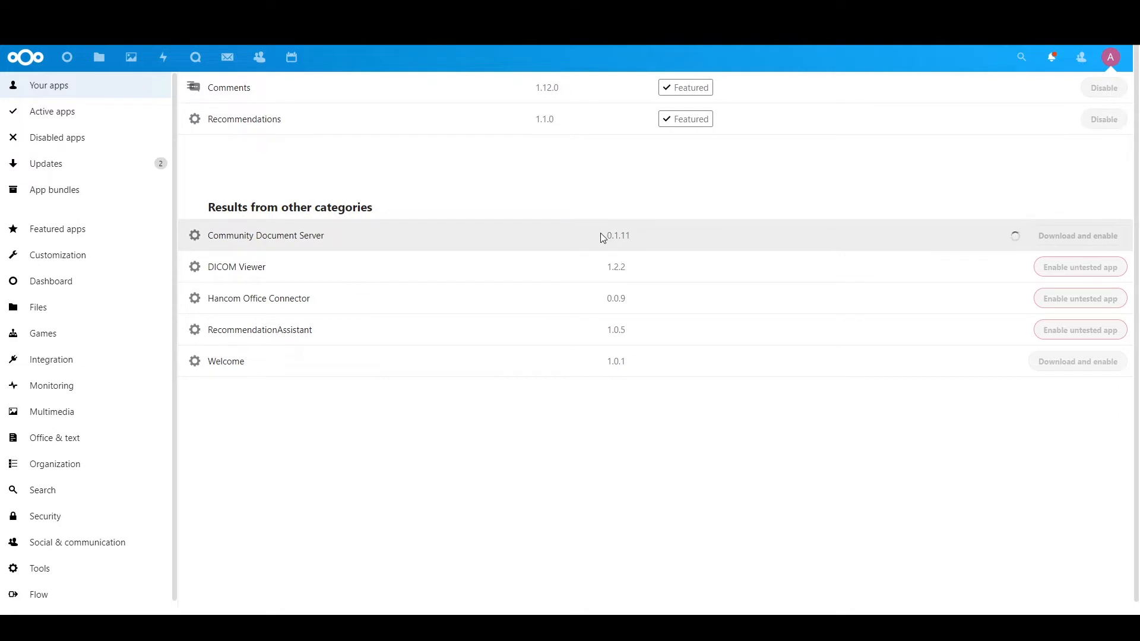
mouse_move(797, 253)
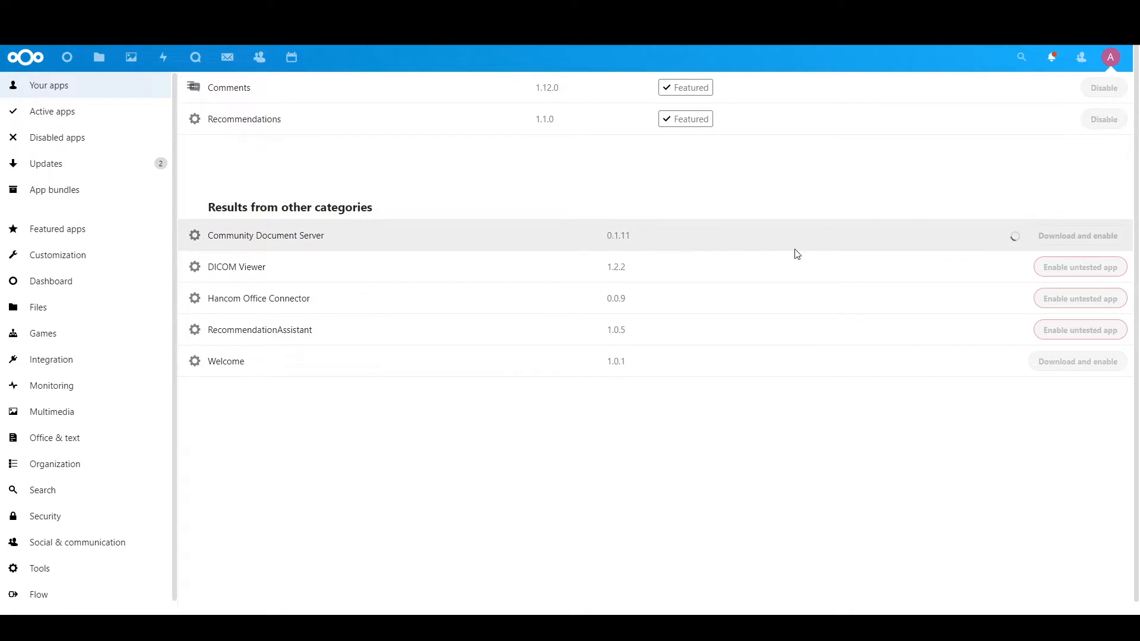
mouse_move(907, 242)
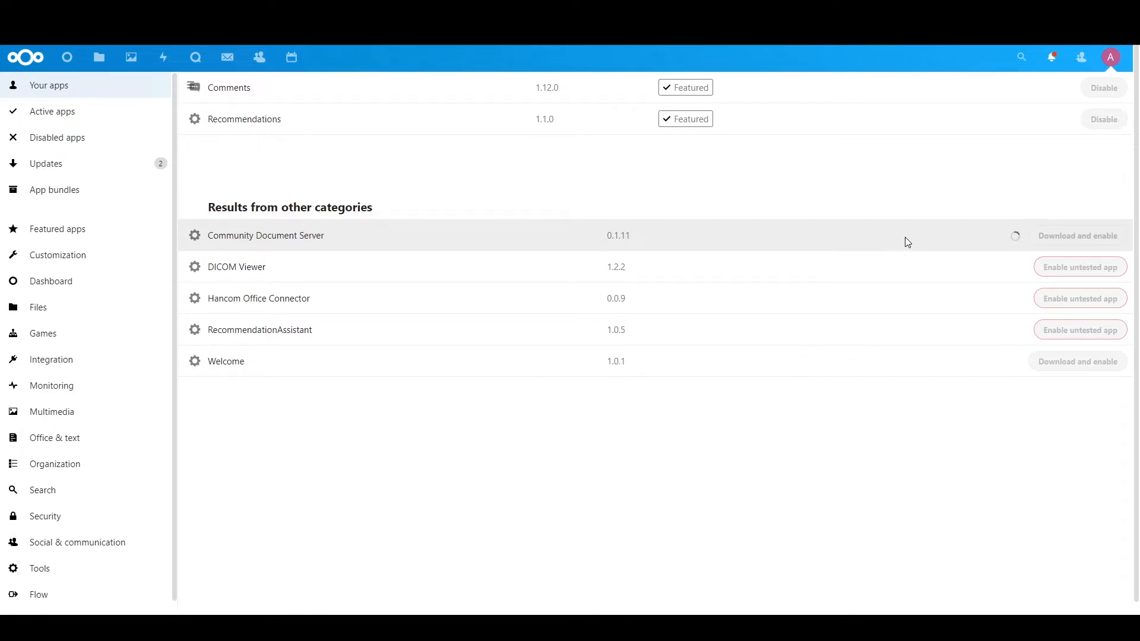
mouse_move(1101, 257)
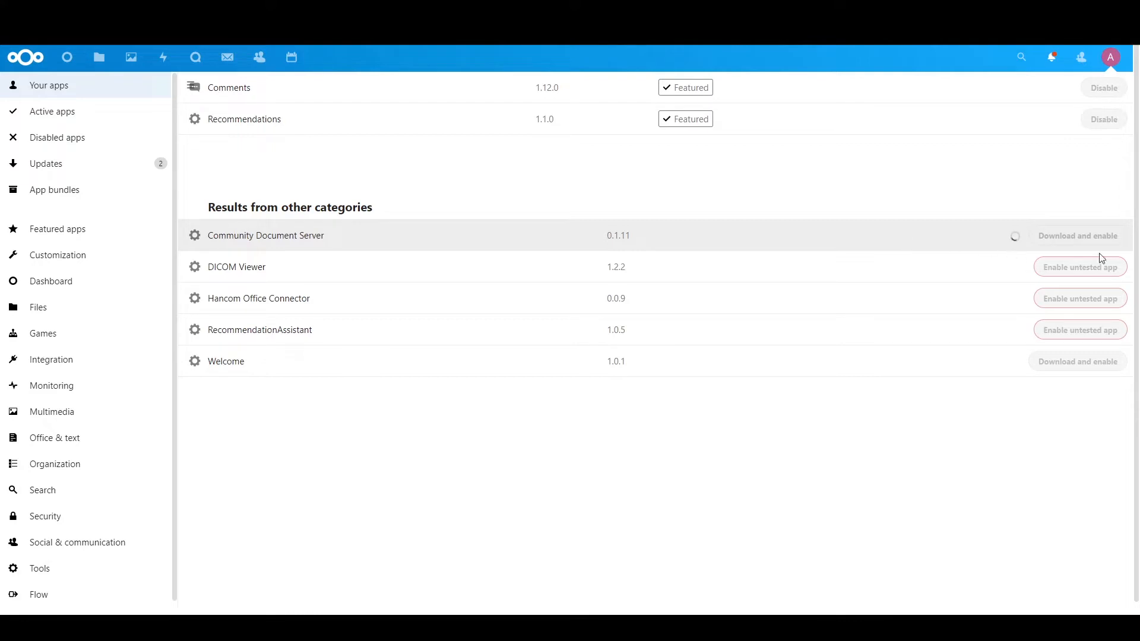
After the cURL error 28 timeout, log out through the avatar menu.
click(1078, 236)
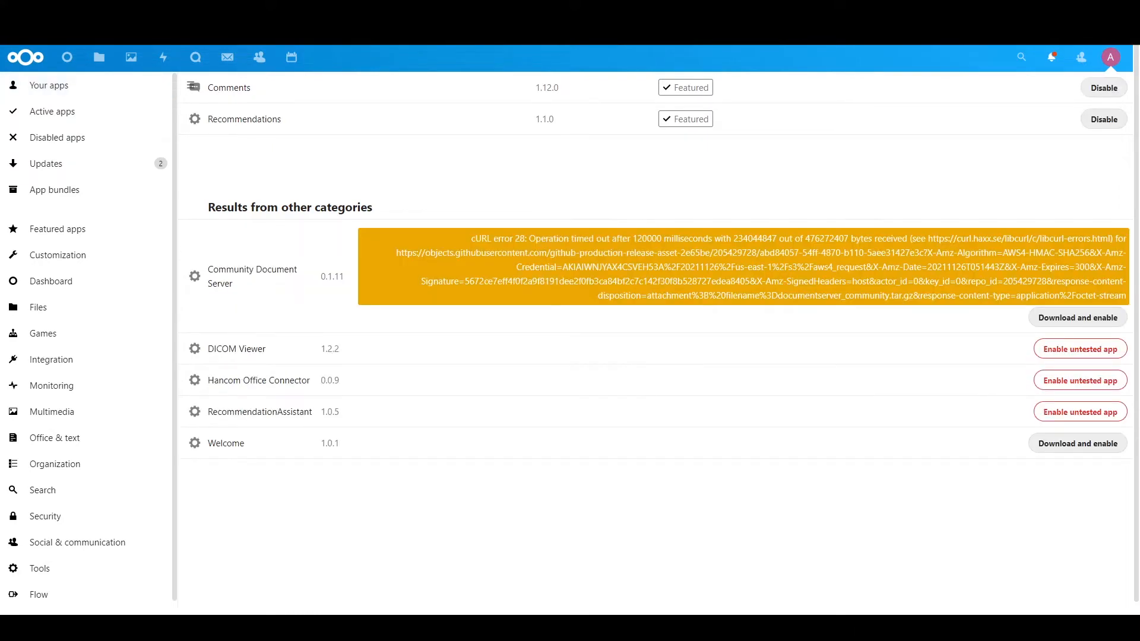
mouse_move(1028, 331)
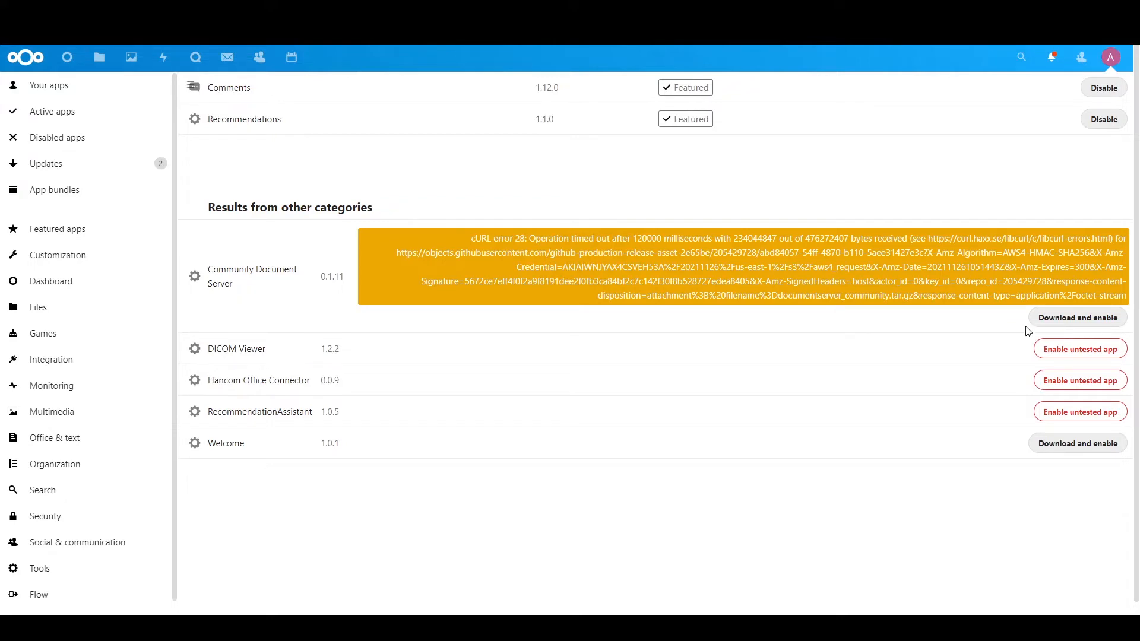
mouse_move(667, 243)
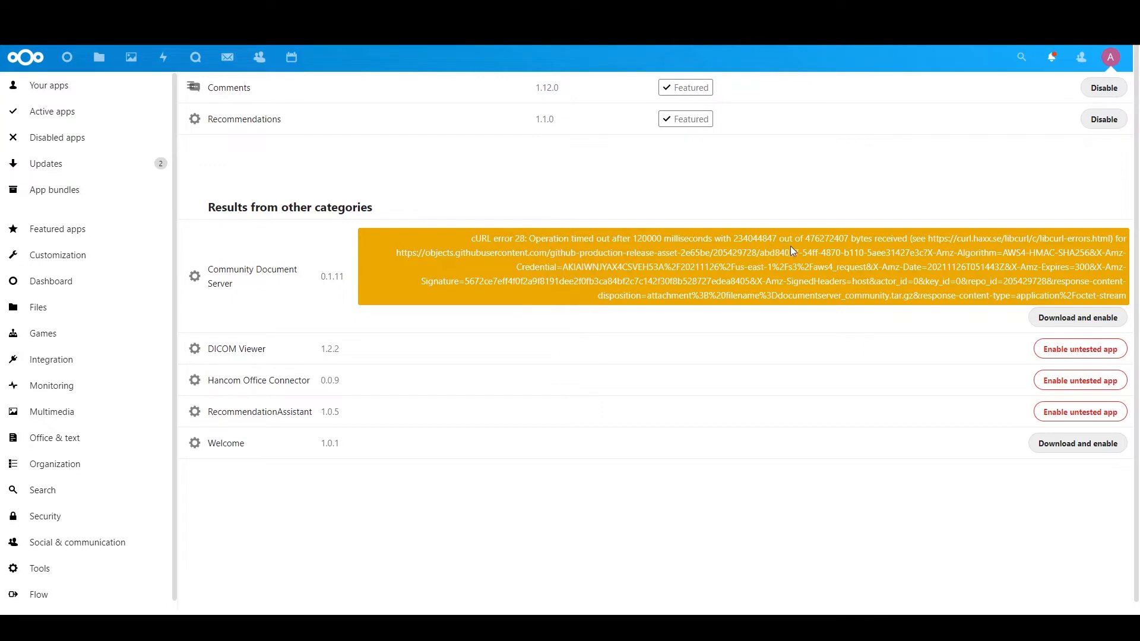
mouse_move(1037, 283)
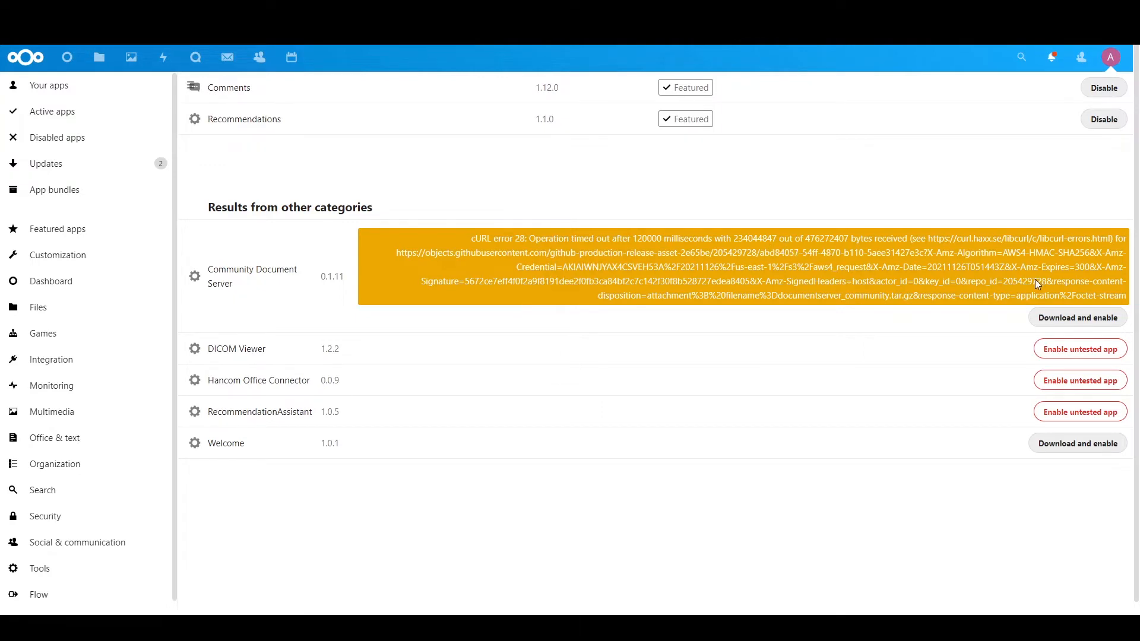
click(1110, 57)
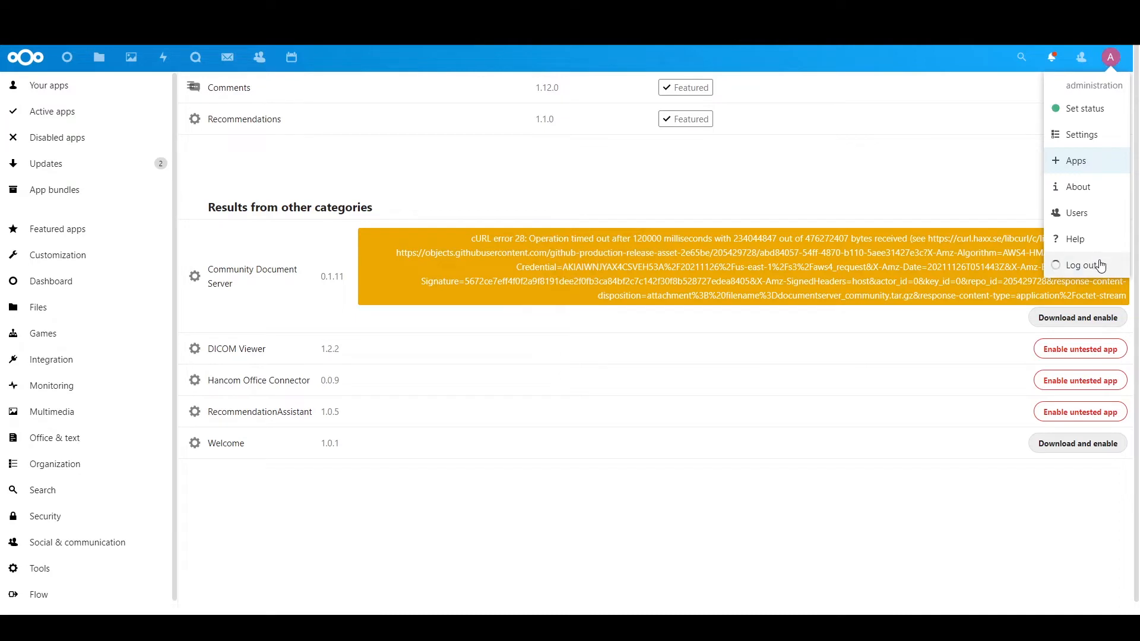
click(1079, 265)
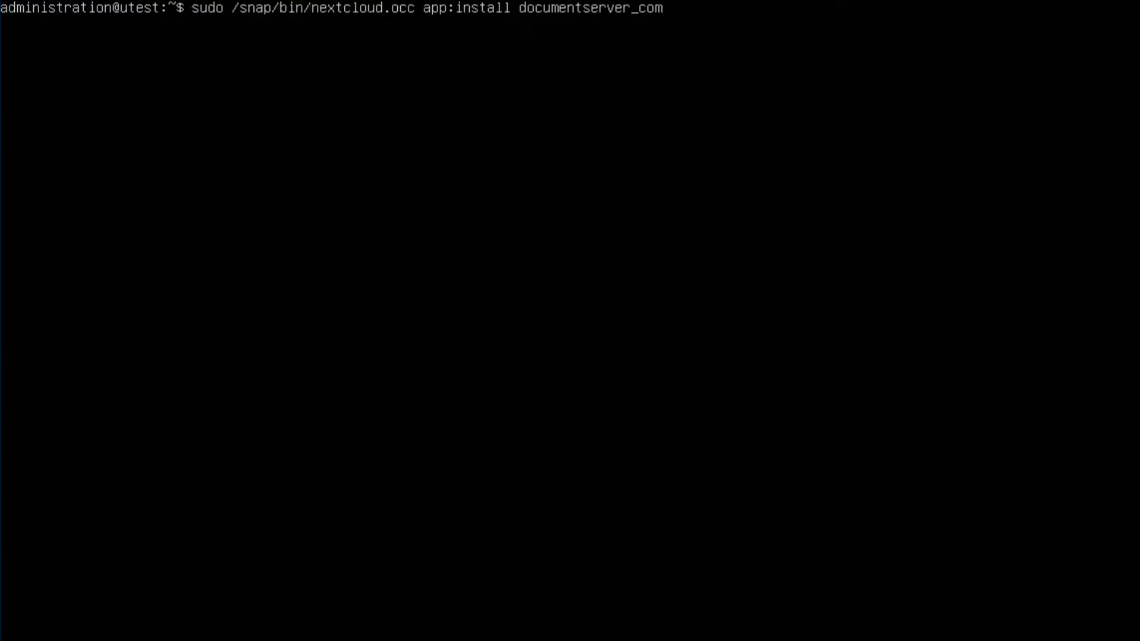
Install documentserver_community with sudo /snap/bin/nextcloud.occ app:install, rerunning after the MySQL error.
text(munity)
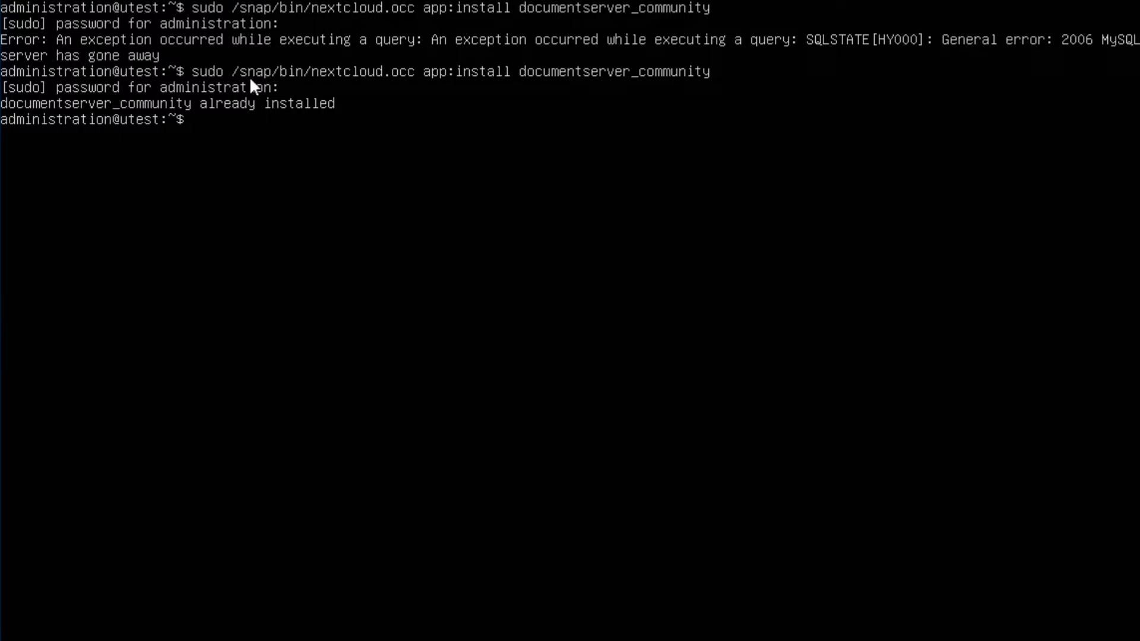
mouse_move(1020, 58)
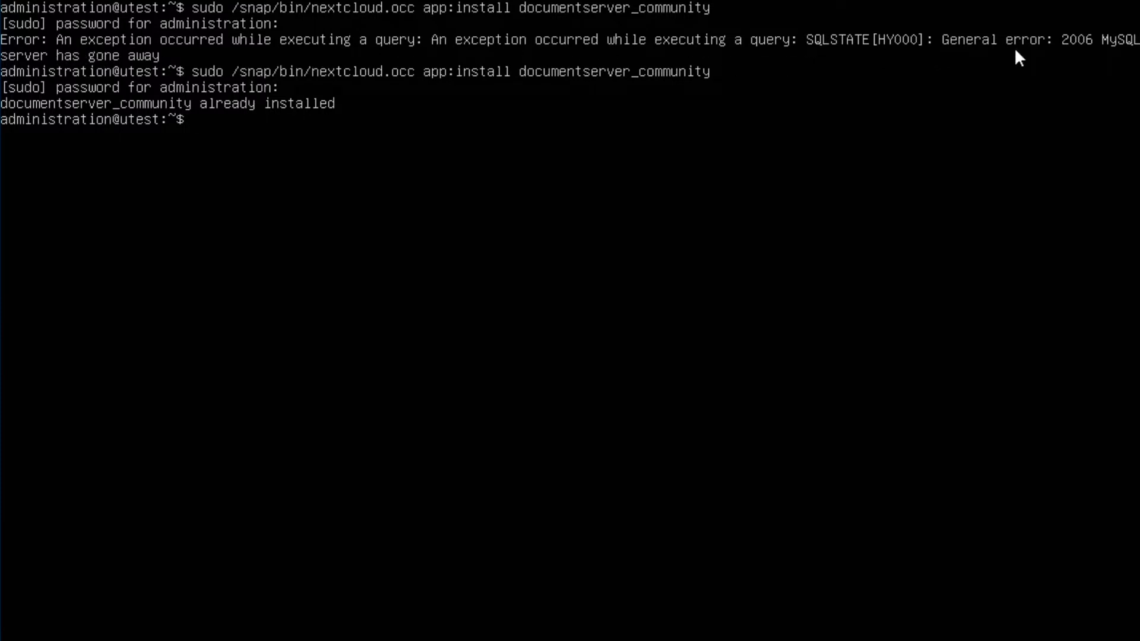
mouse_move(442, 112)
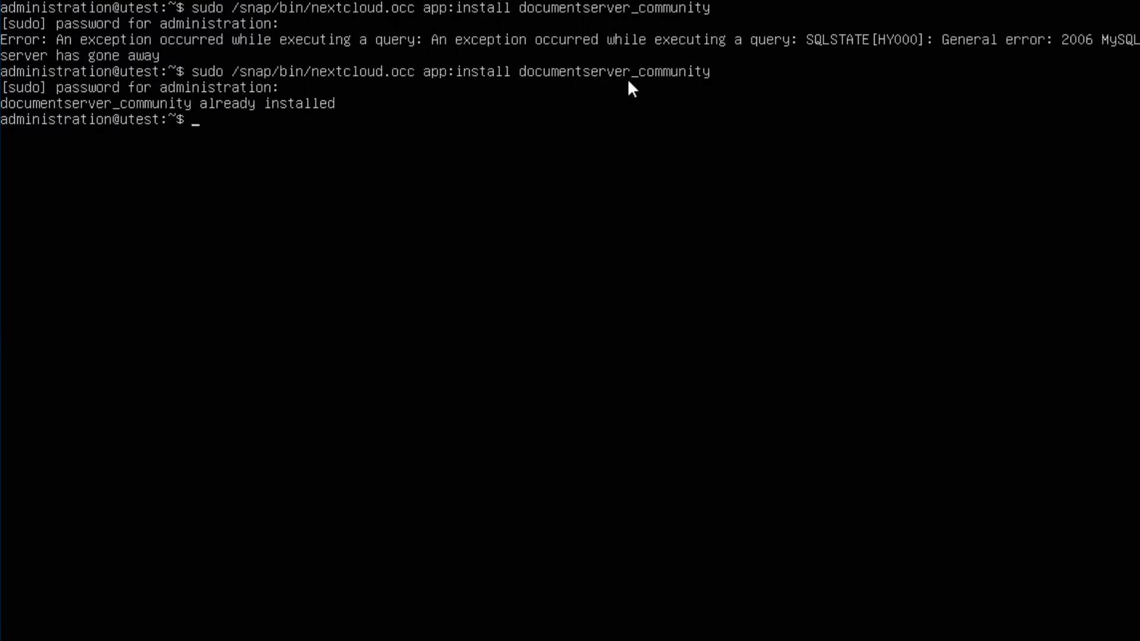
mouse_move(263, 116)
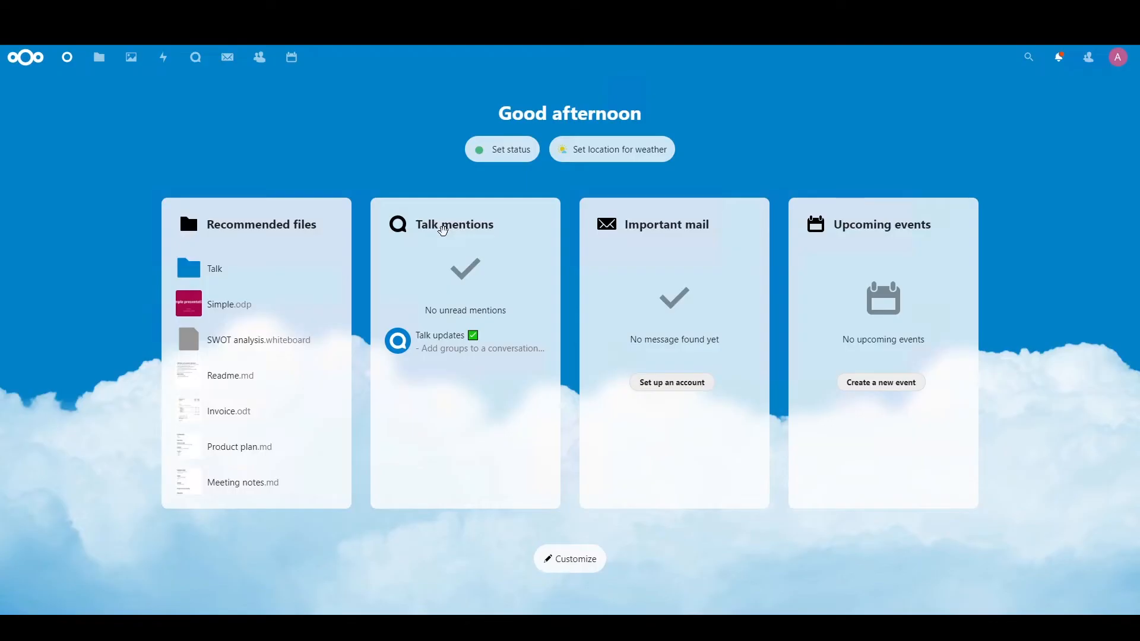
mouse_move(1118, 57)
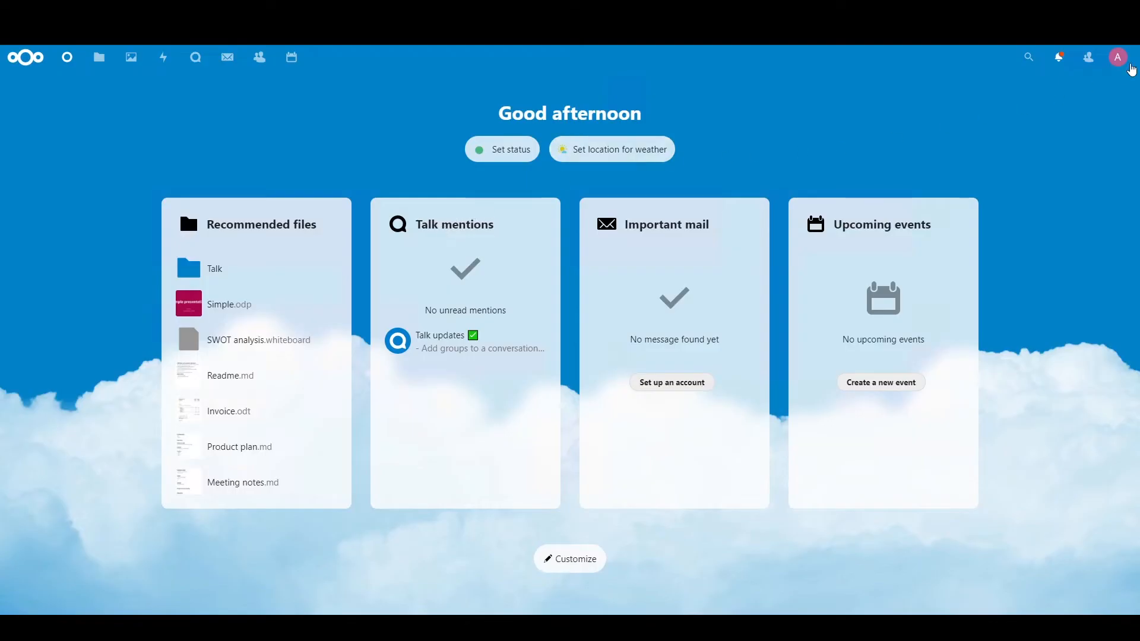
From Apps, search 'comm', enable Community Document Server, then search 'onlyof'.
click(1118, 57)
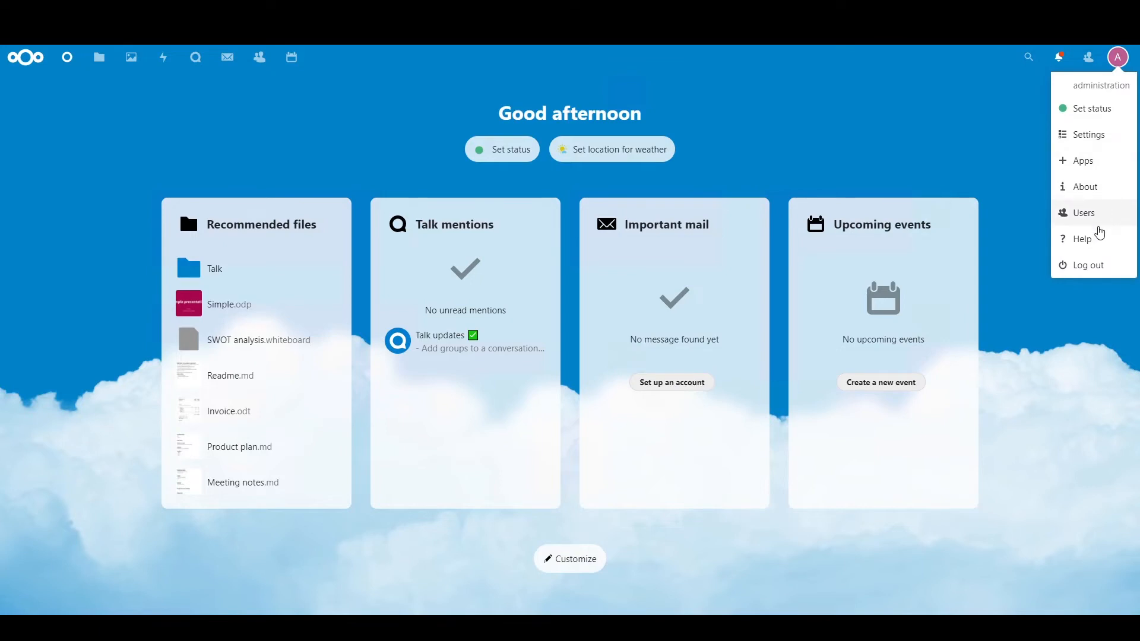
click(1083, 160)
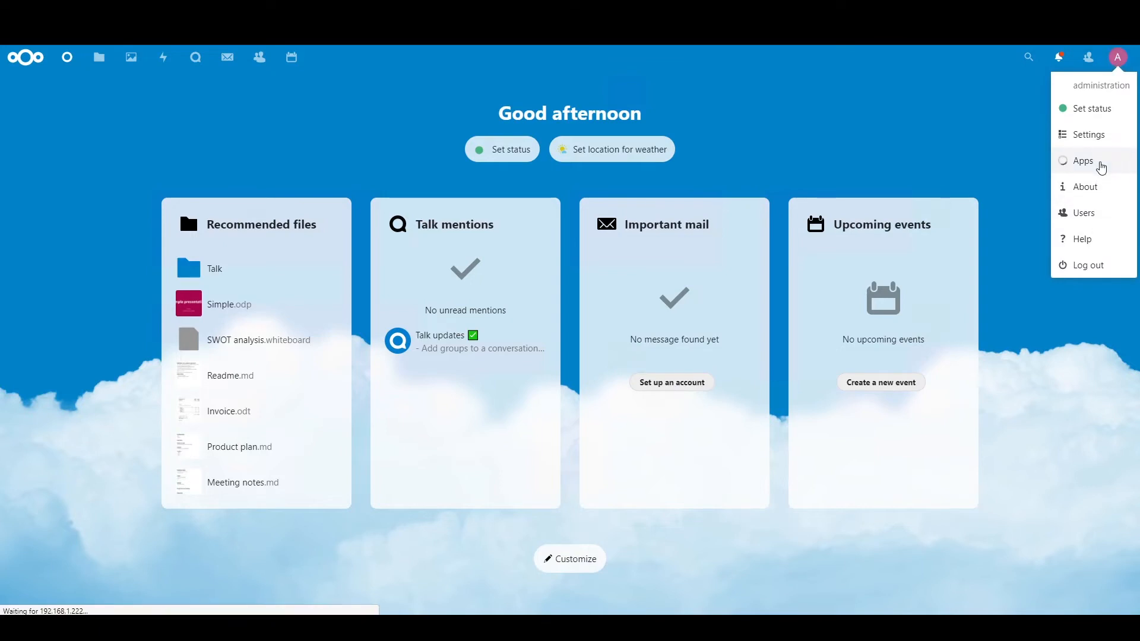
click(1082, 160)
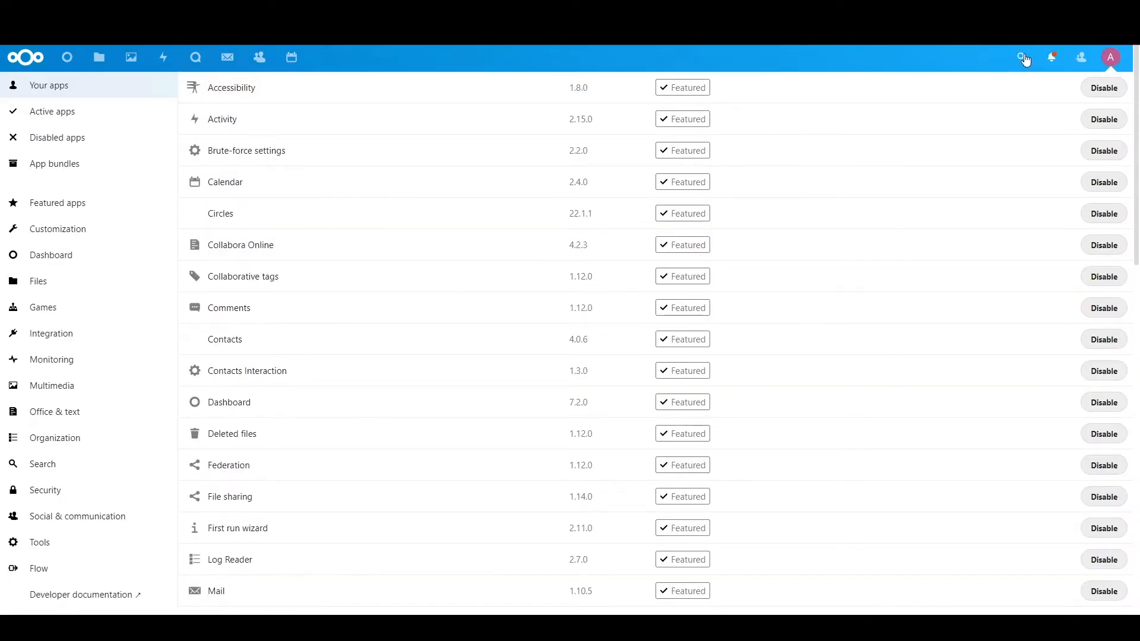
text(comm)
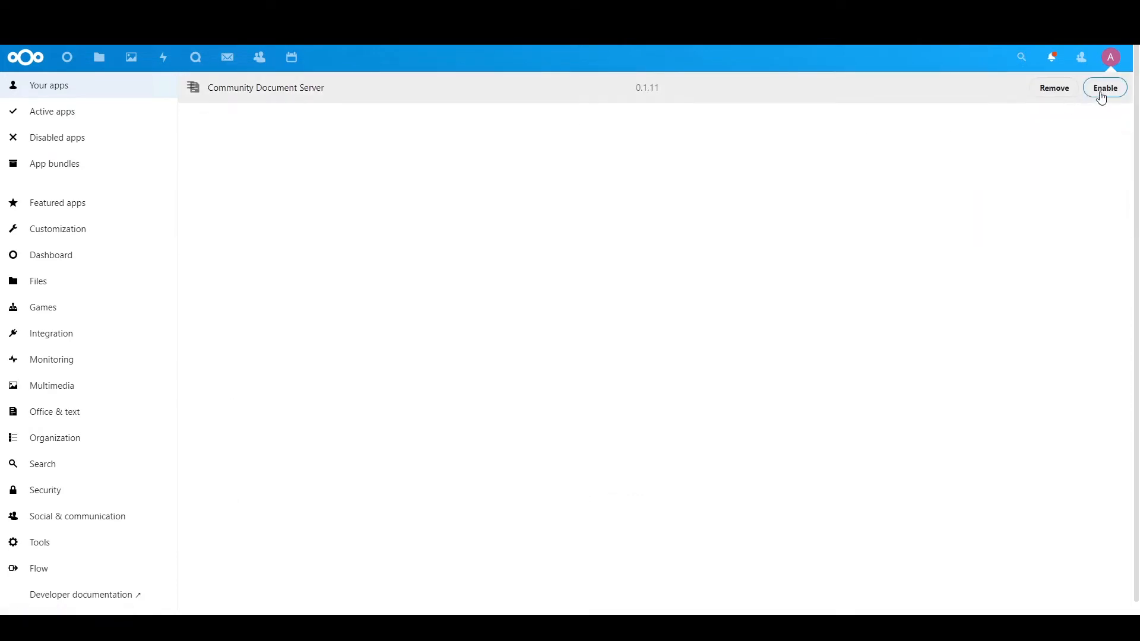
click(1105, 87)
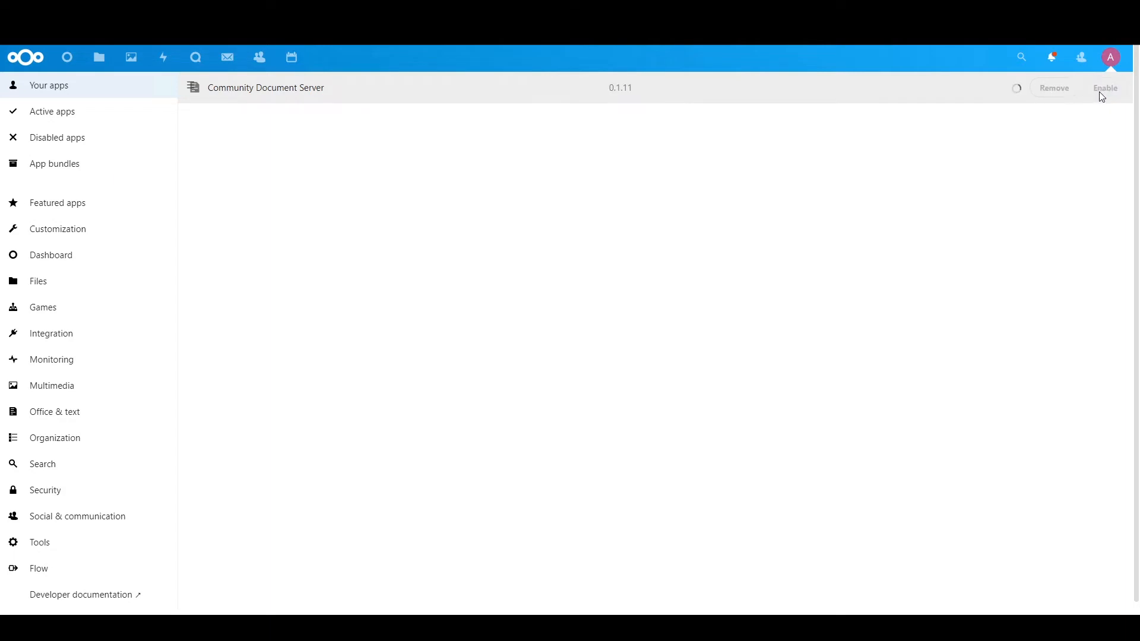
click(1105, 88)
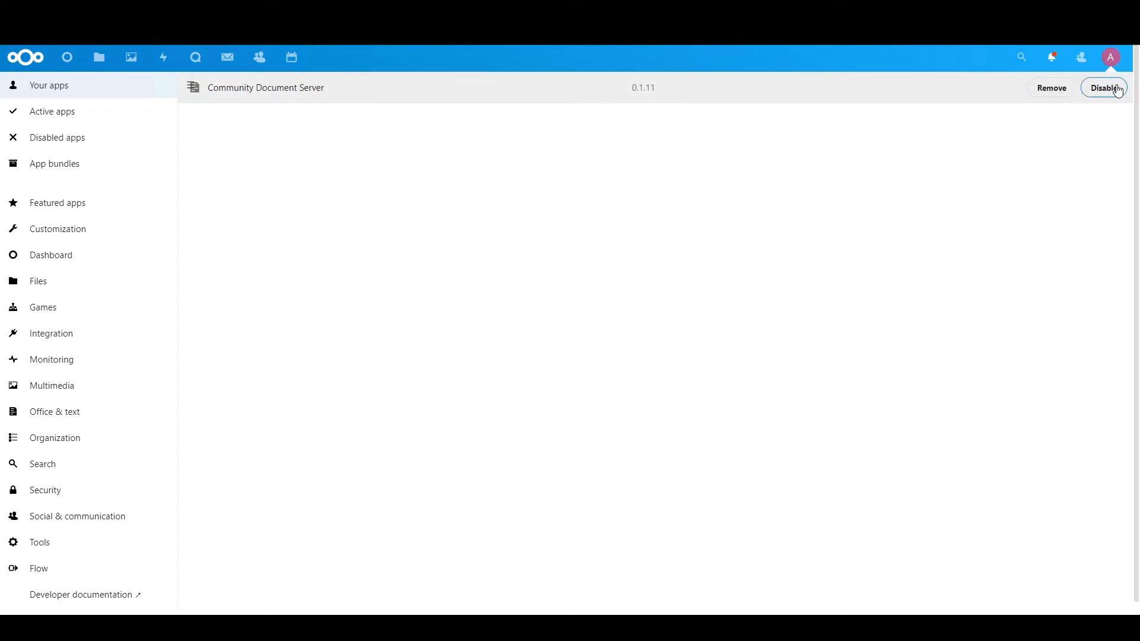
mouse_move(1015, 104)
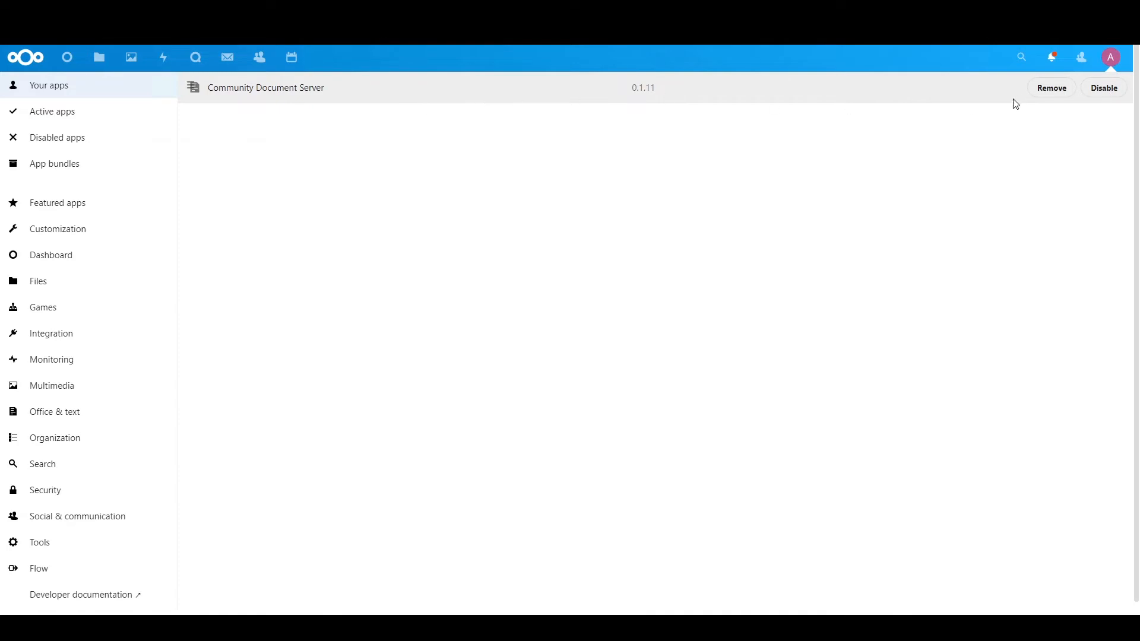
text(onlyof)
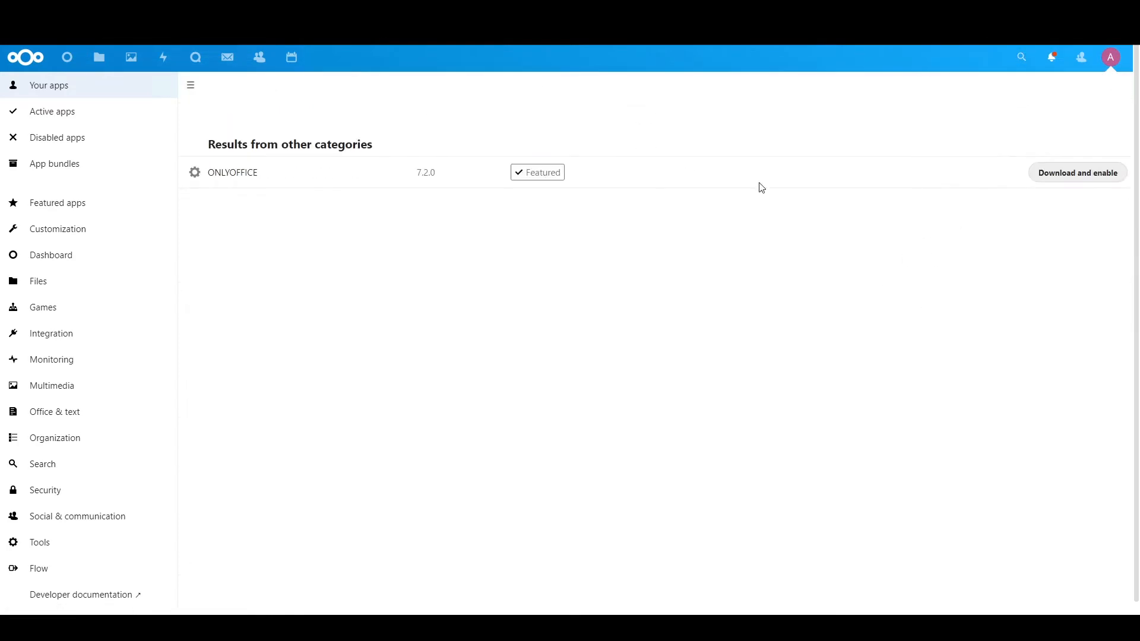
Download and enable the ONLYOFFICE app from the search results.
click(1077, 173)
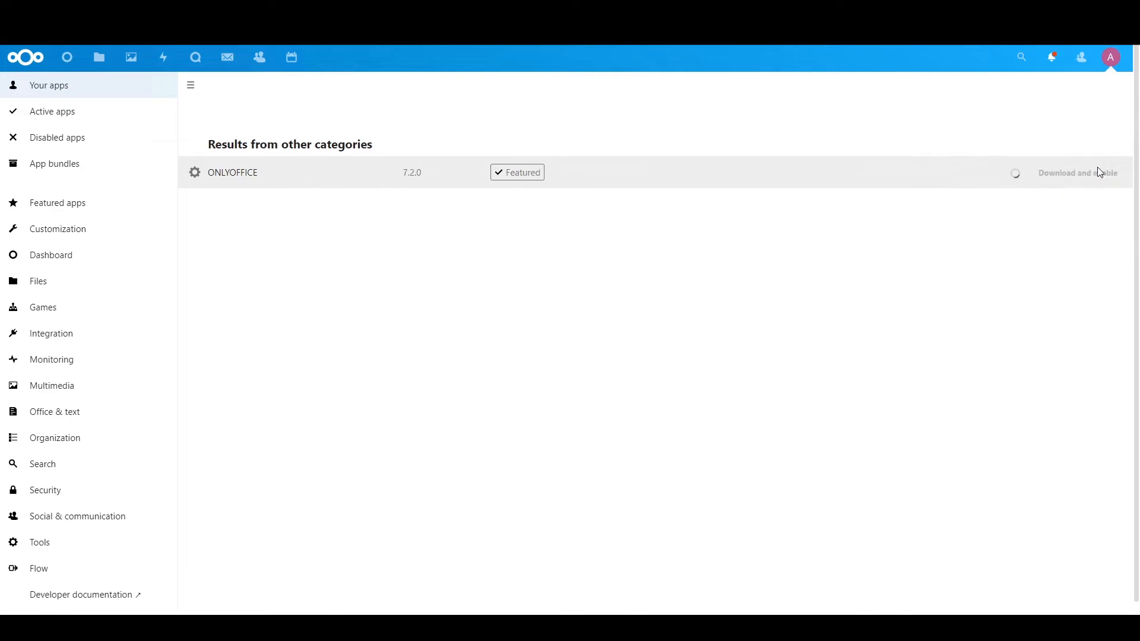
click(1077, 173)
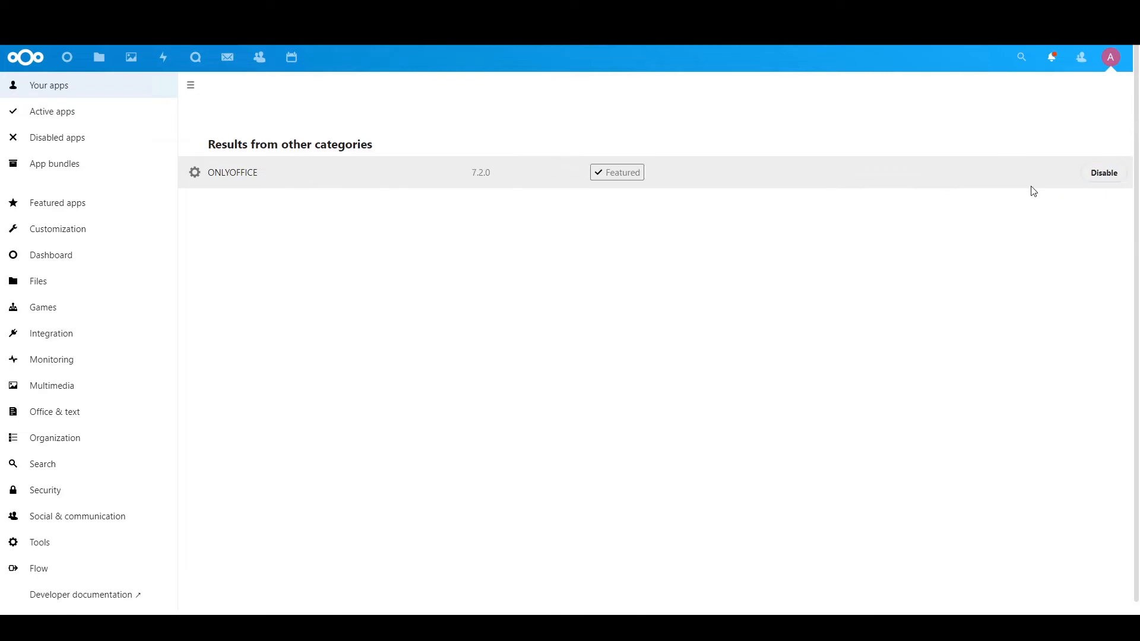
click(1110, 57)
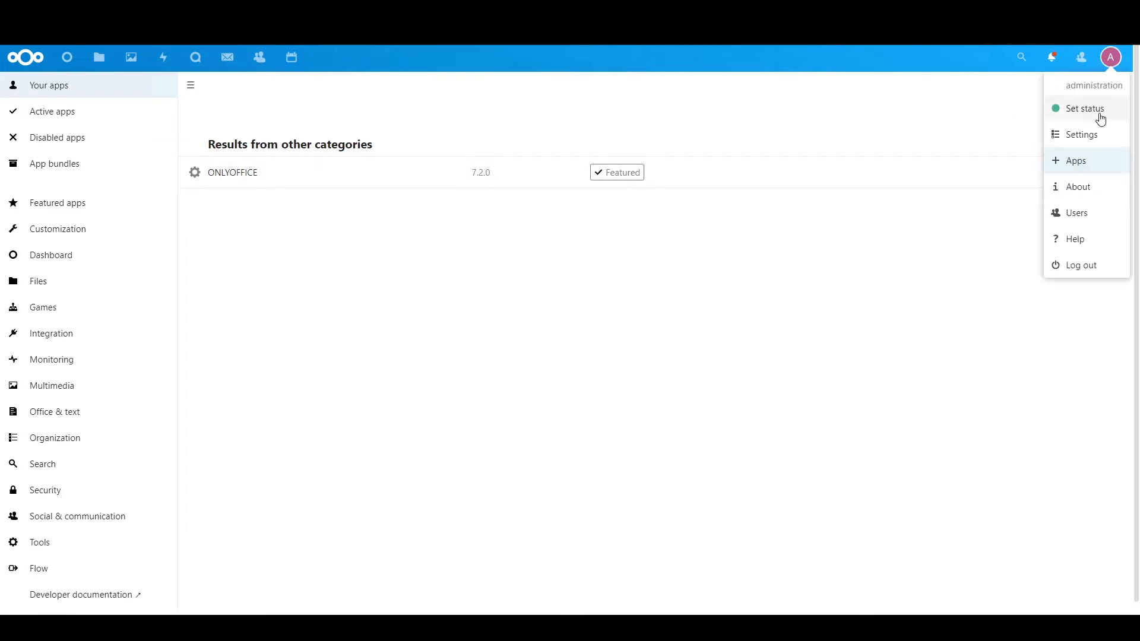
Save the Administration > ONLYOFFICE server settings, getting a 'Host violates local access rules' error.
click(1082, 134)
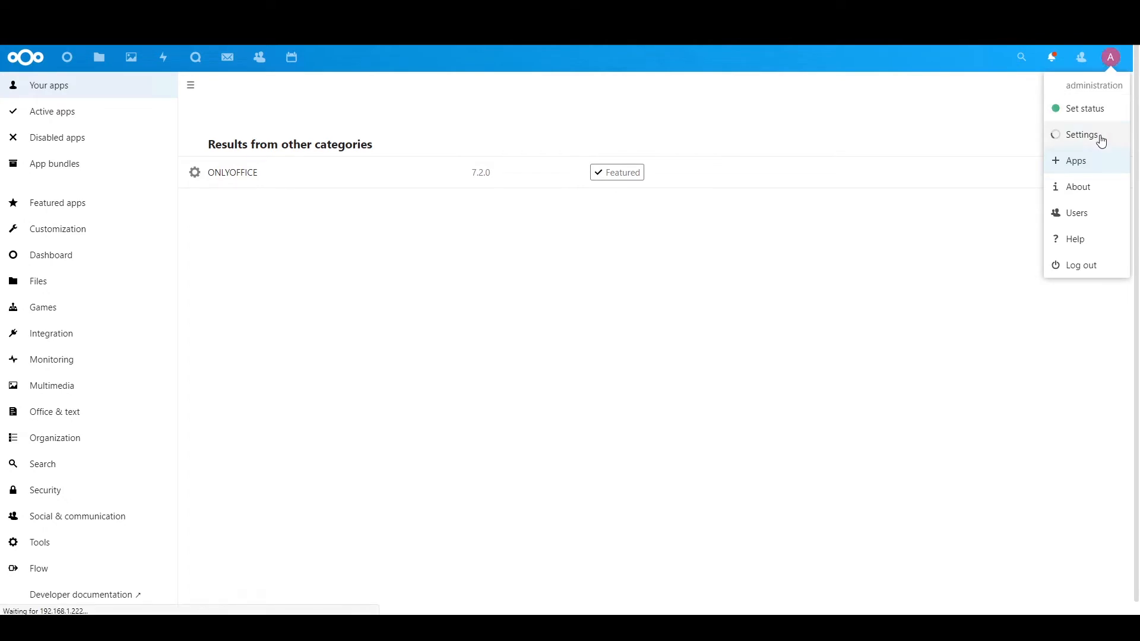
click(1079, 134)
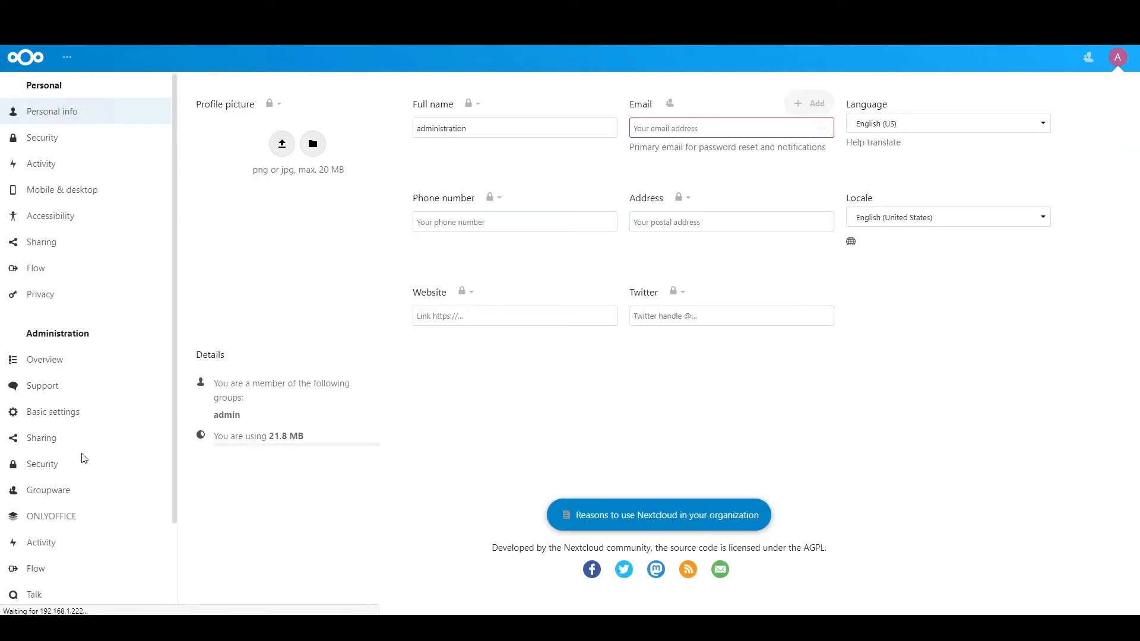
click(51, 516)
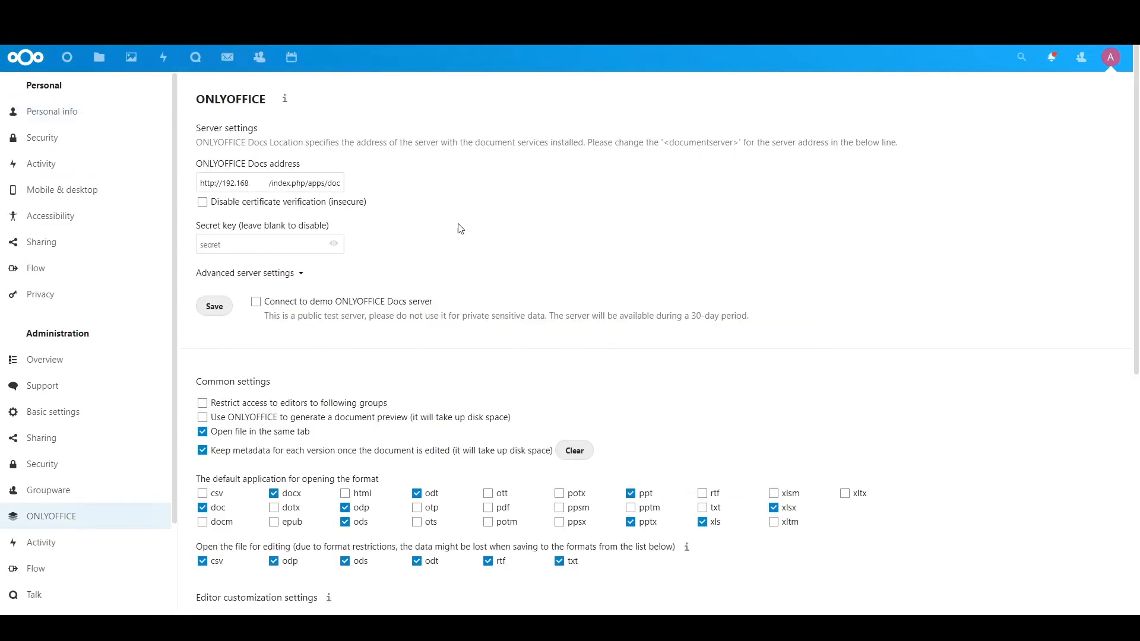
mouse_move(402, 345)
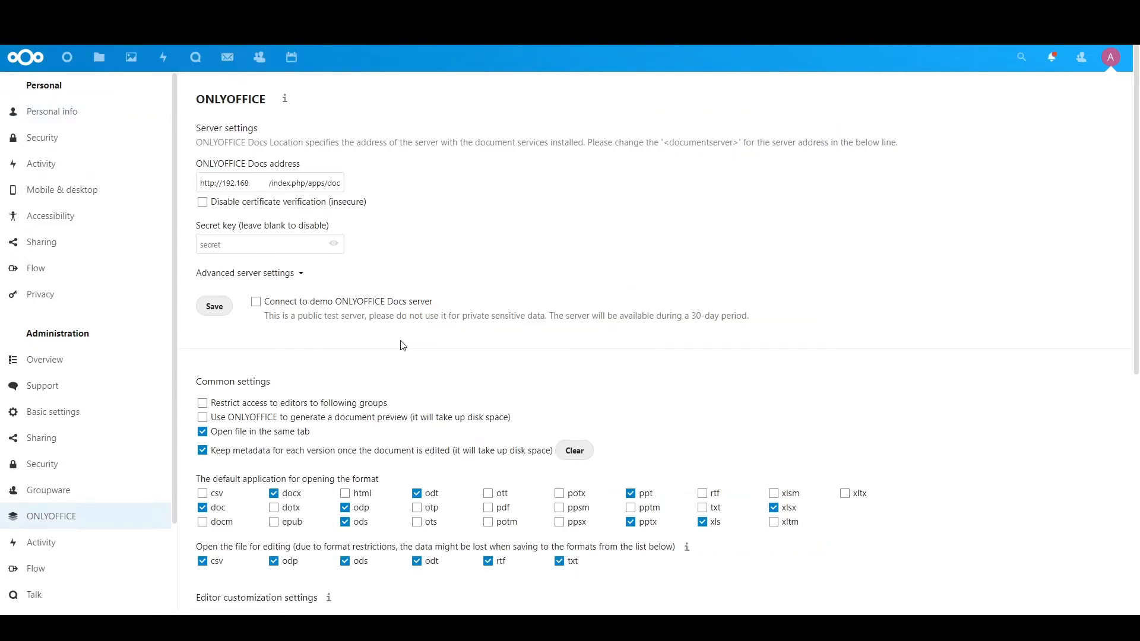
mouse_move(115, 495)
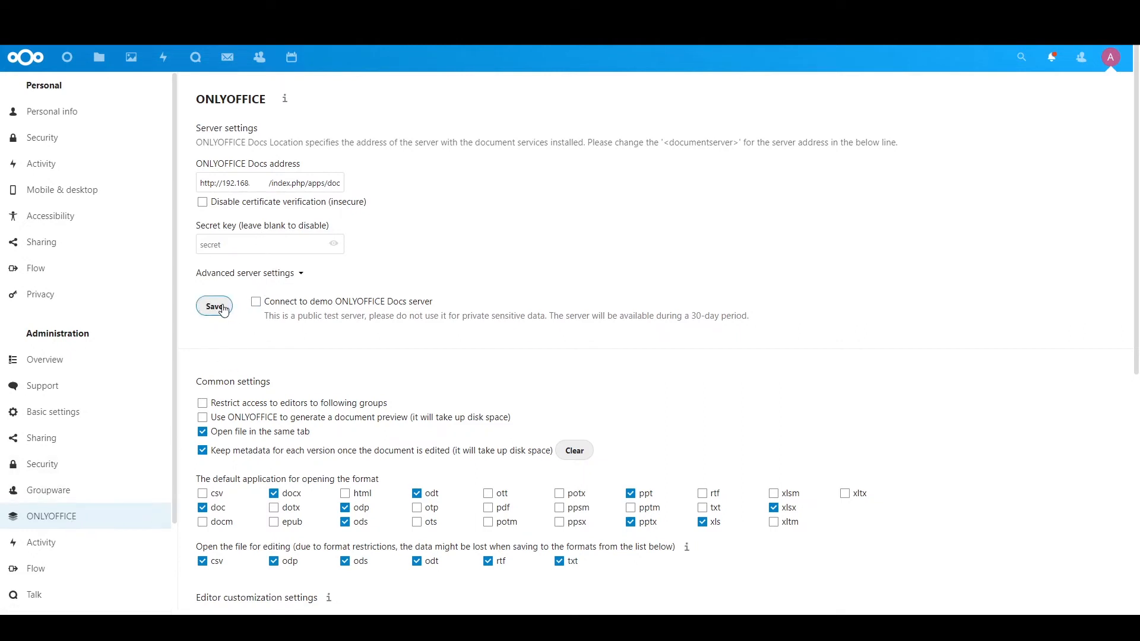
click(215, 306)
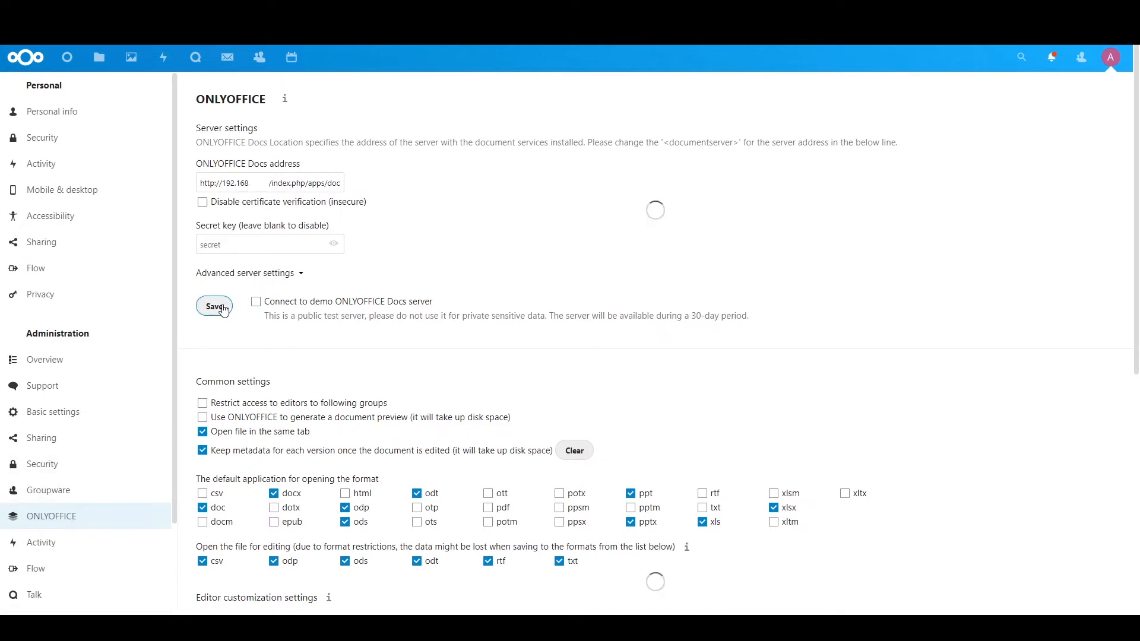
click(214, 306)
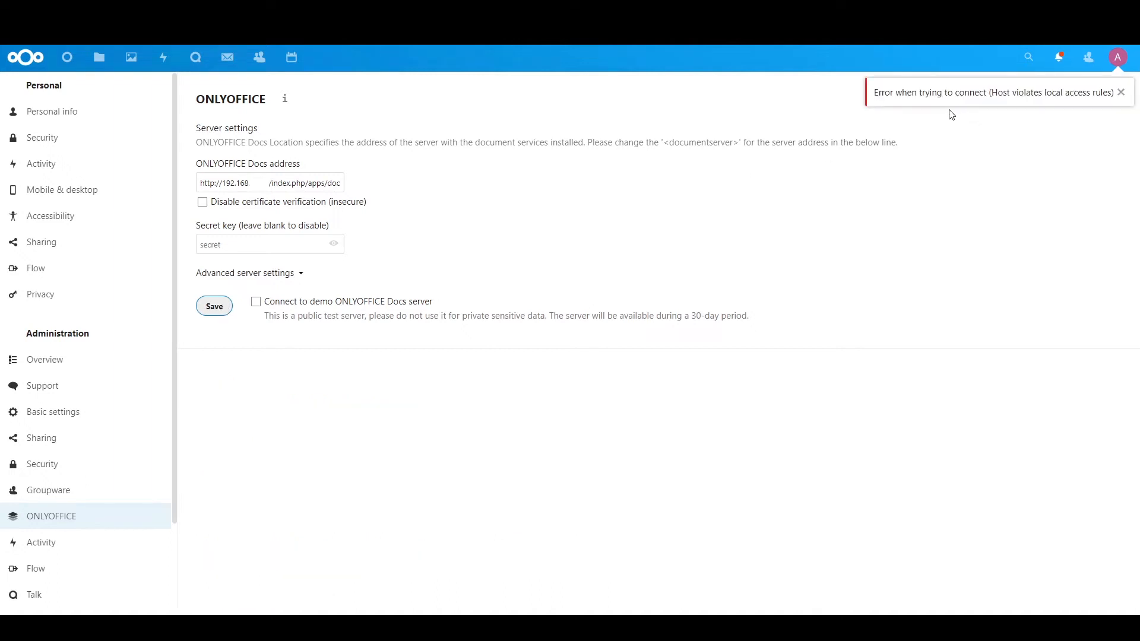
mouse_move(746, 274)
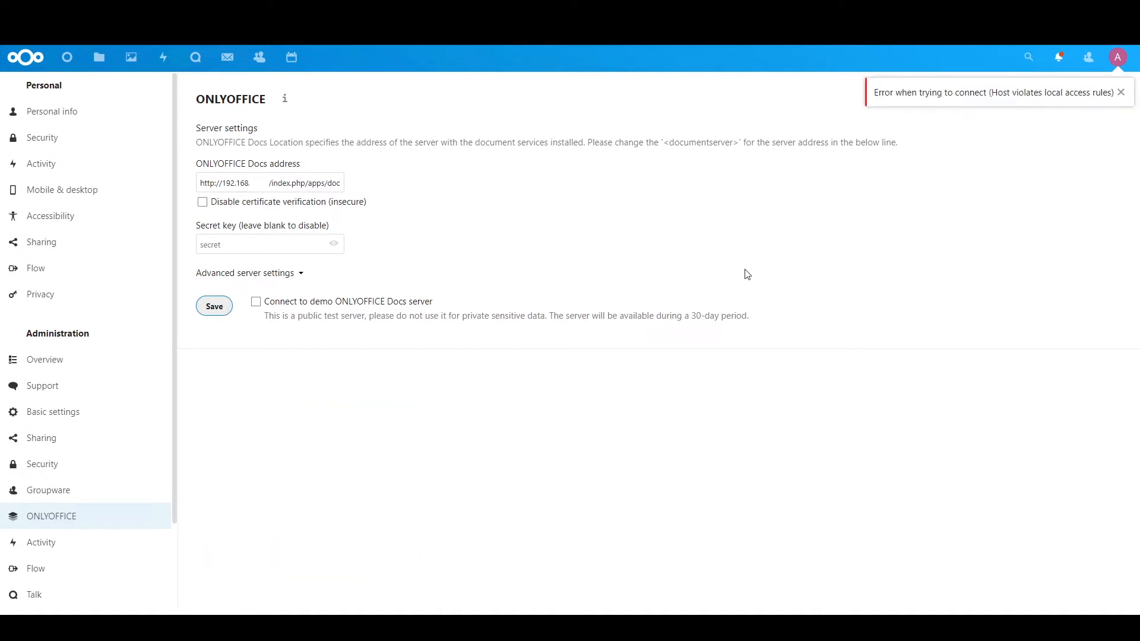
mouse_move(449, 609)
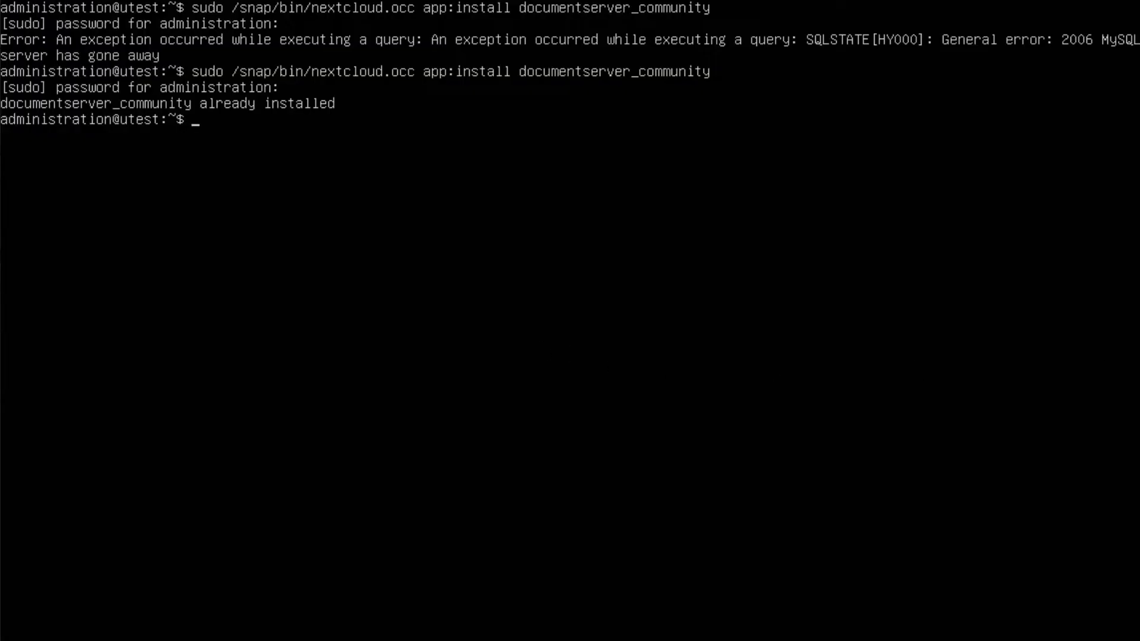
Run sudo nano /var/snap/nextcloud/current/nextcloud/config/config.php.
text(sudo)
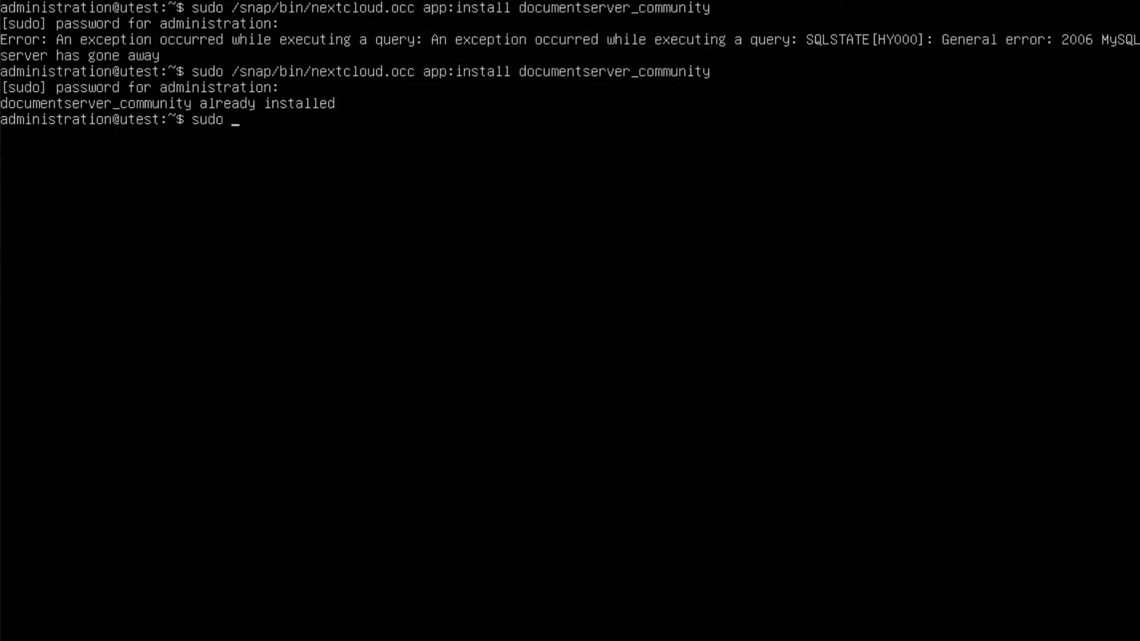
text(nano)
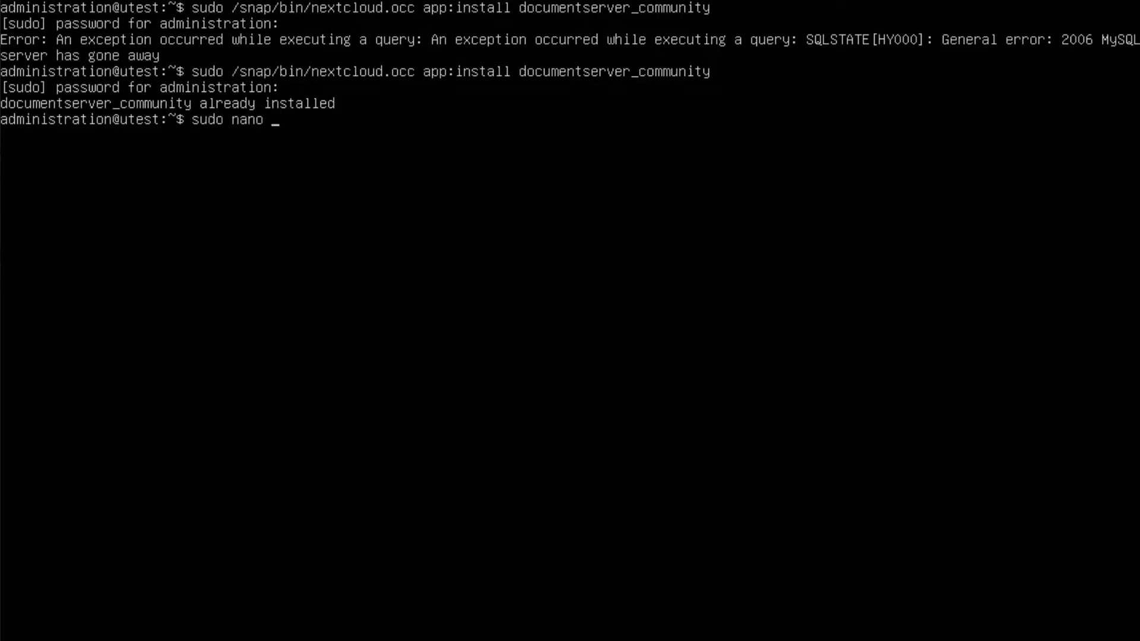
text(/var/snap)
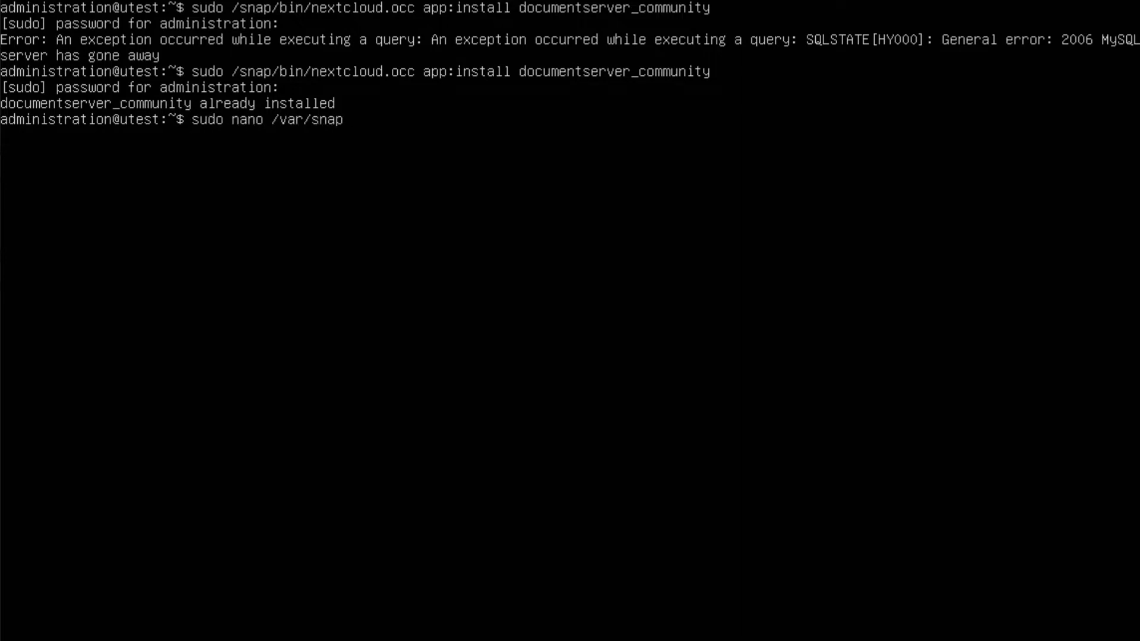
text(/nextclou)
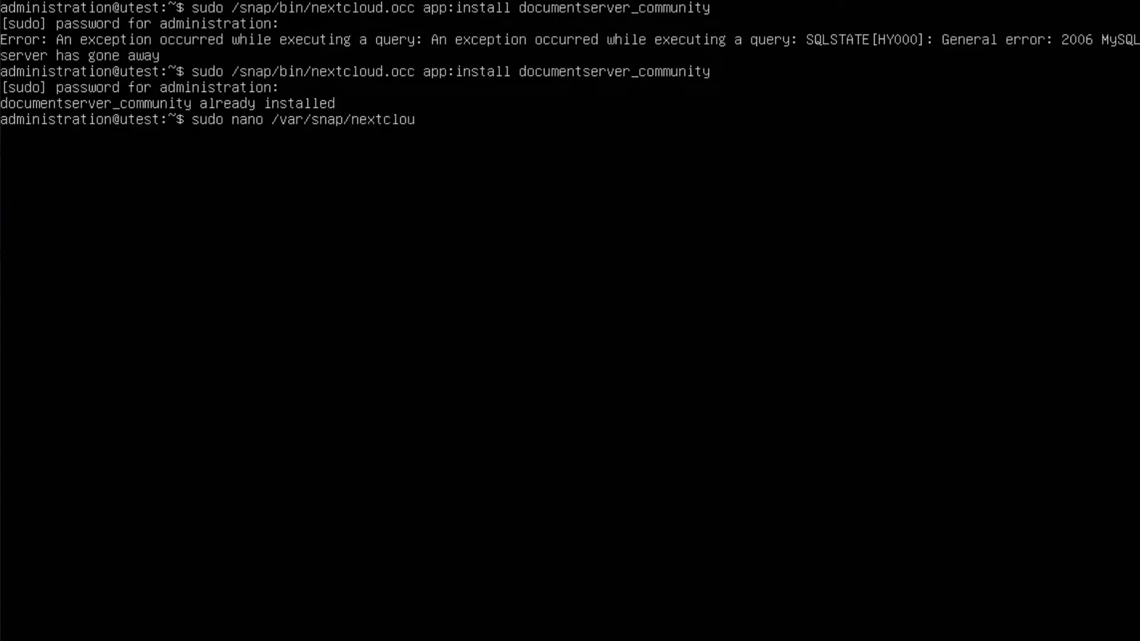
text(d/curren)
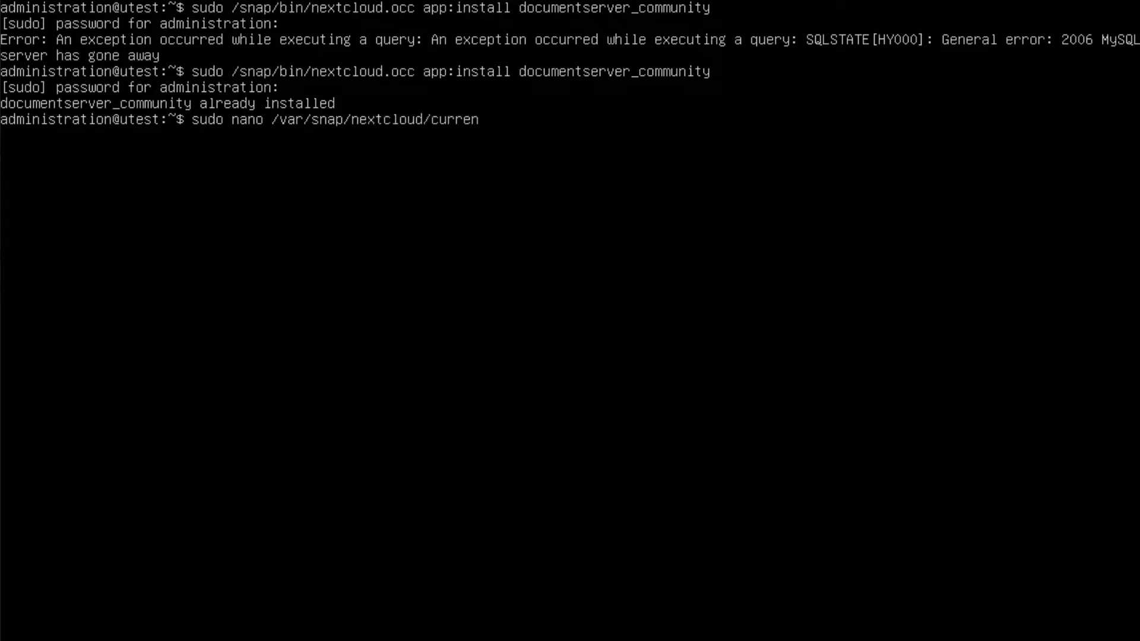
text(t/)
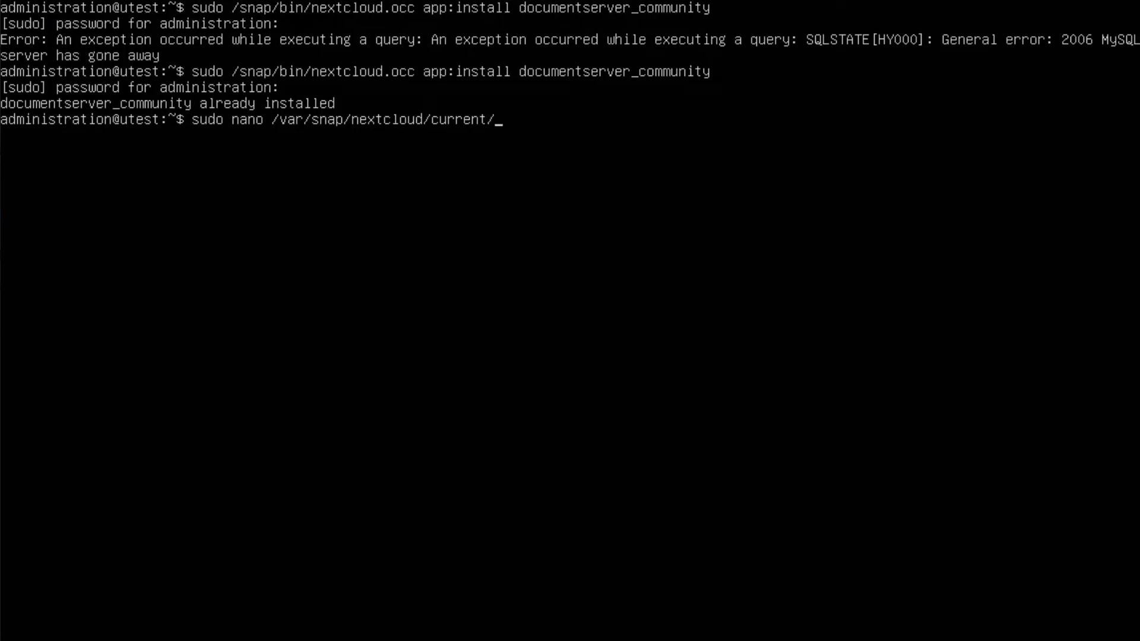
text(nextcloud)
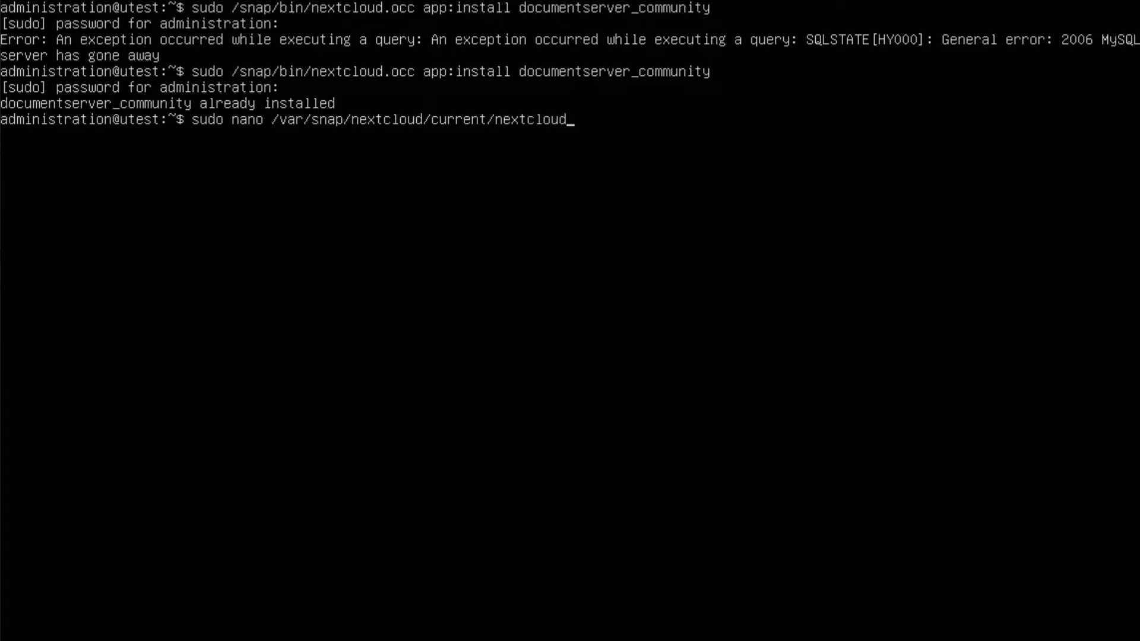
text(config)
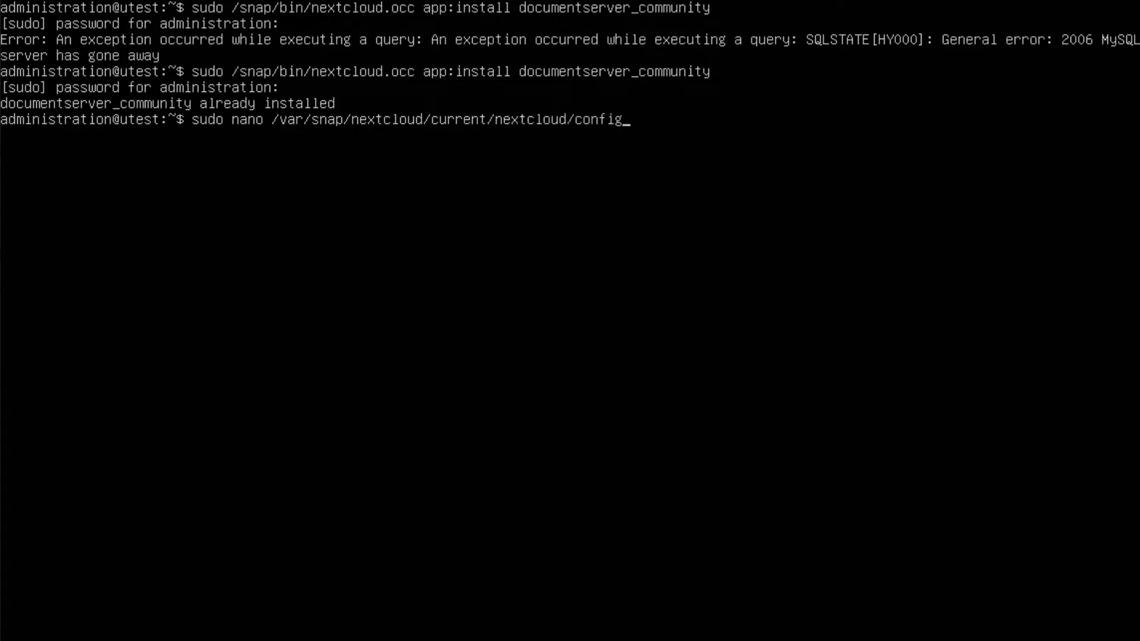
text(/config.ph)
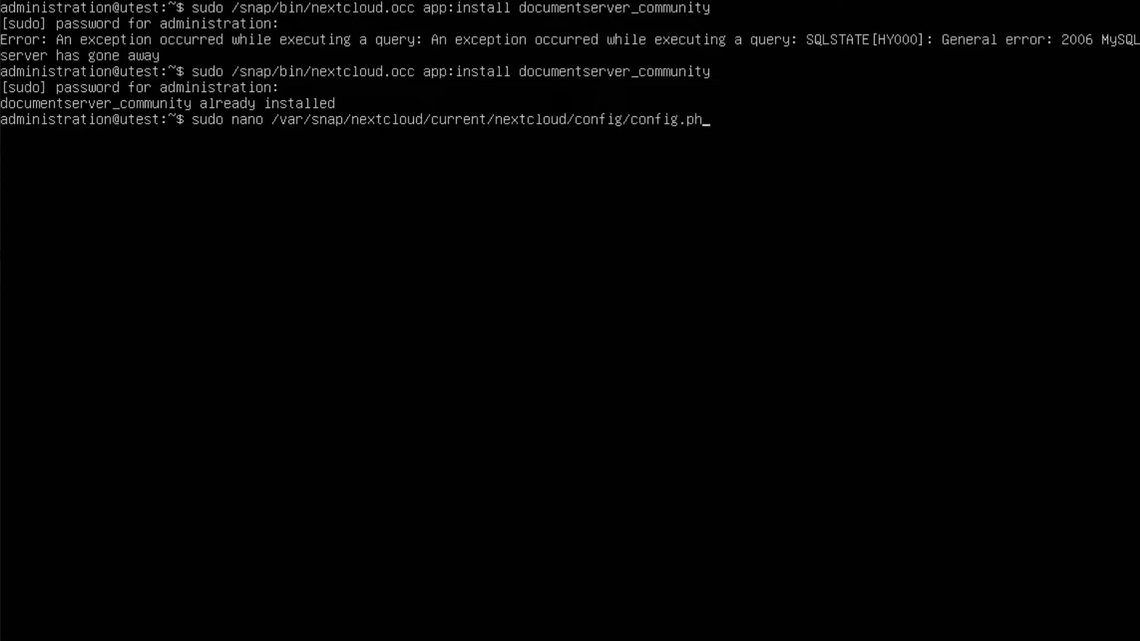
key(Enter)
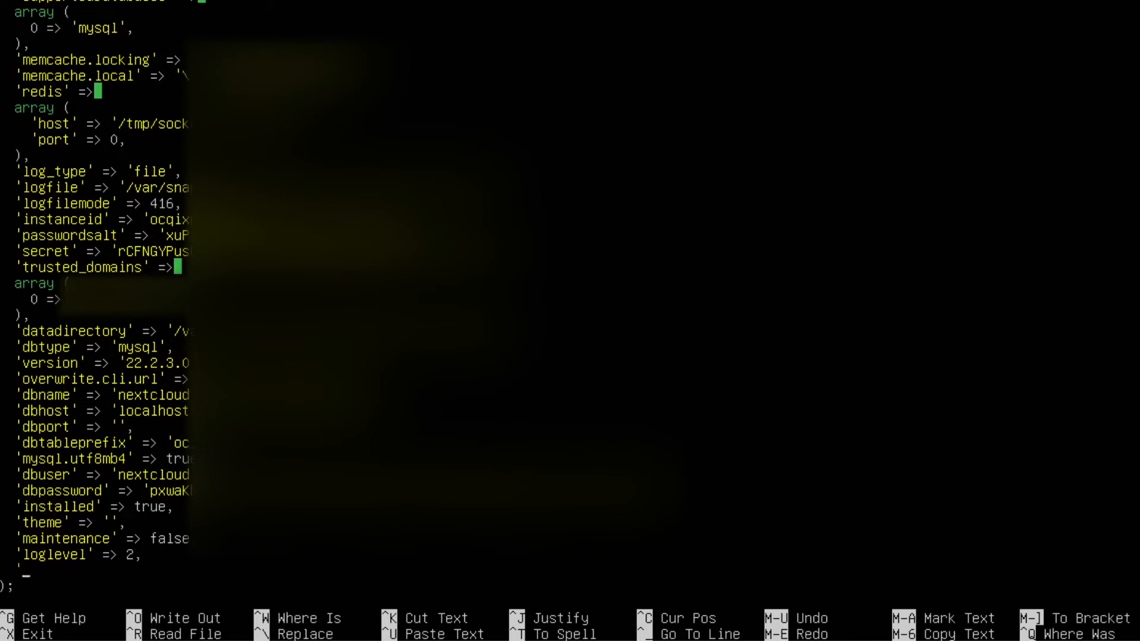
Append 'allow_local_remote_servers' => true, to config.php and save and exit nano.
text(allow_)
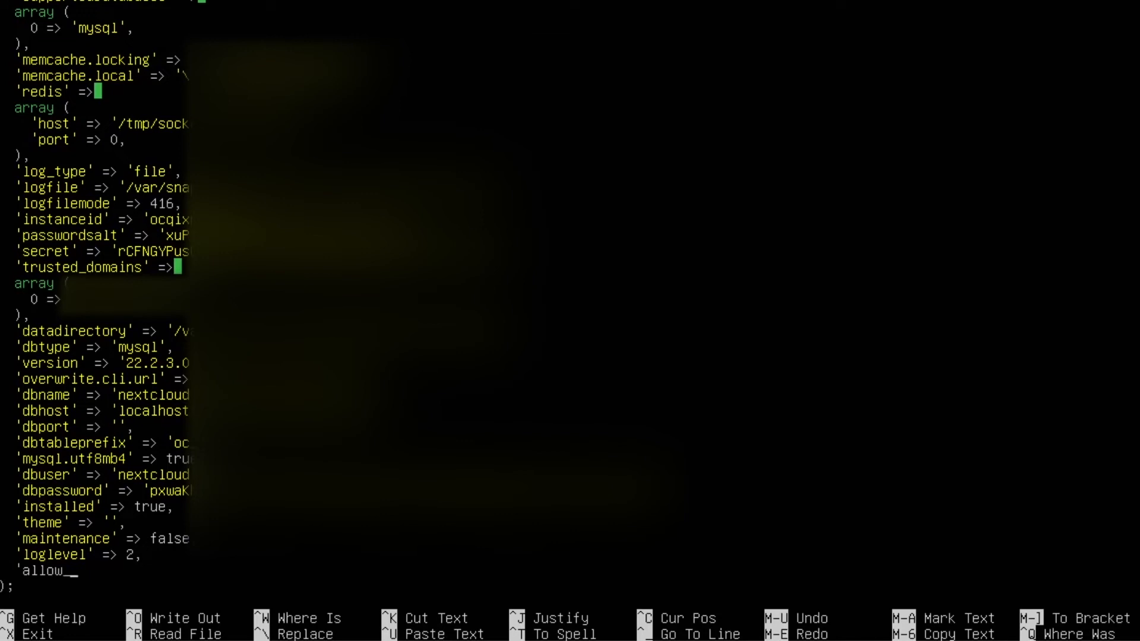
text(local_r)
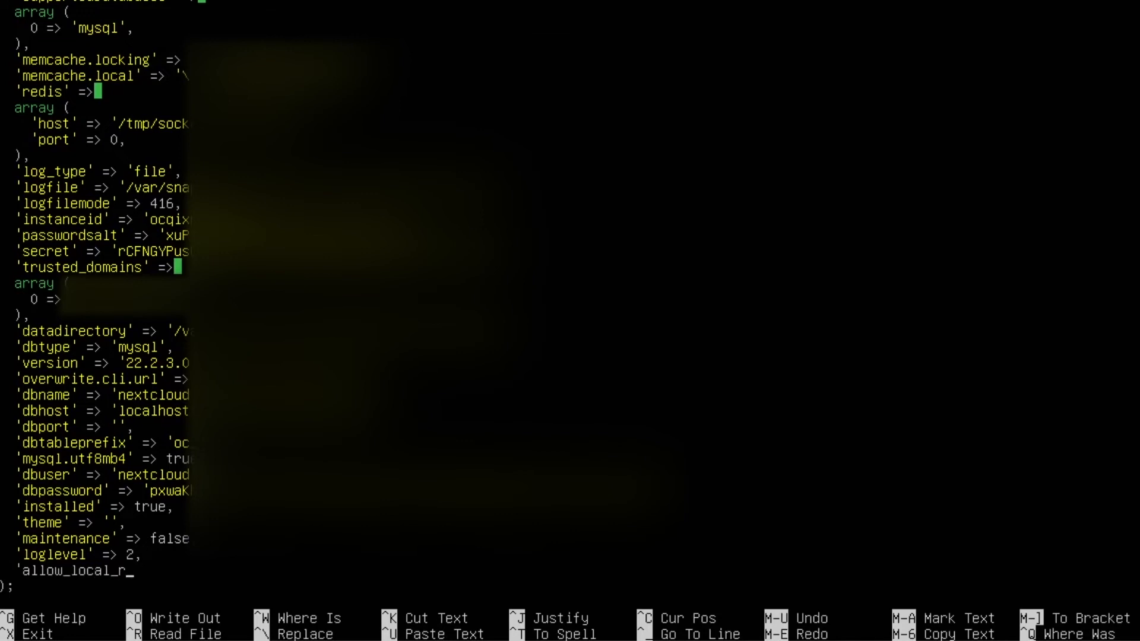
text(emote_serve)
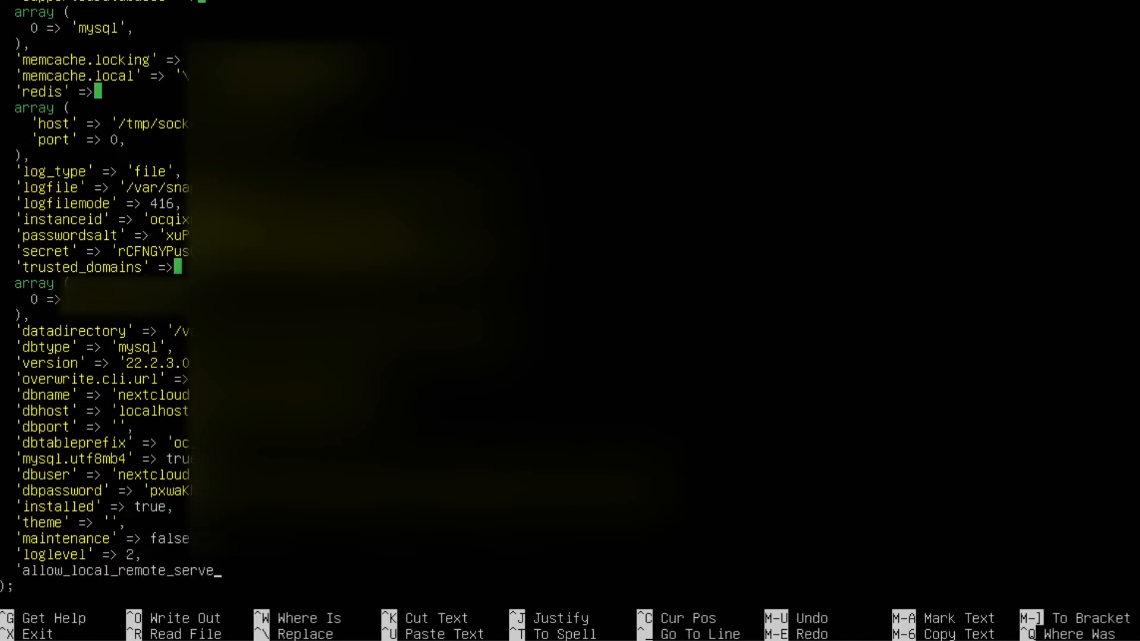
text(rs')
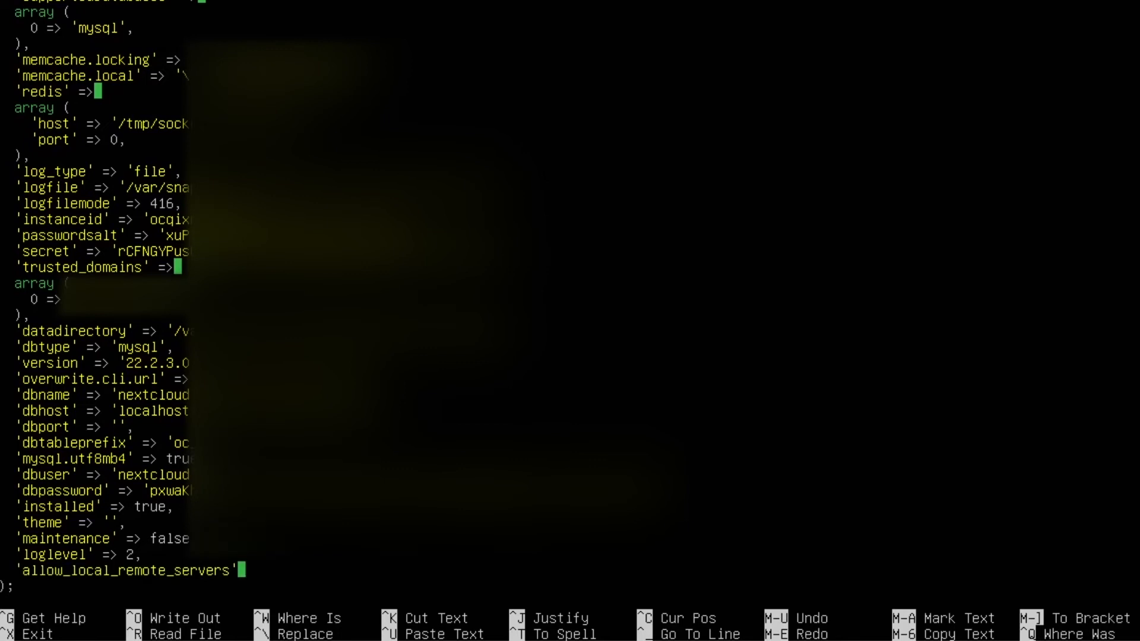
text(=>)
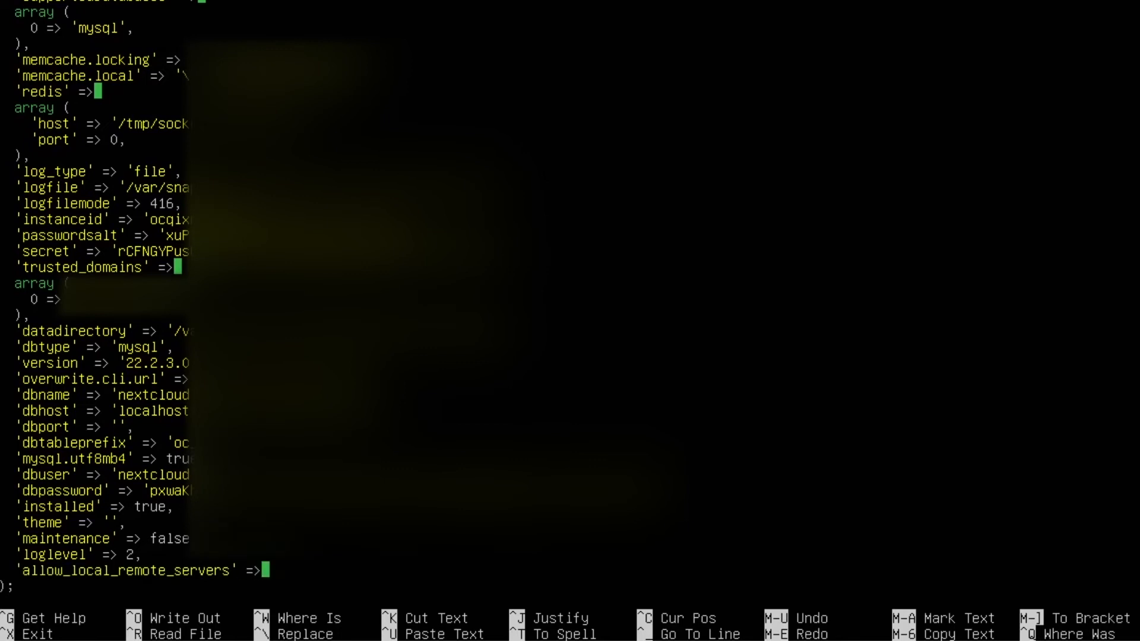
text(true)
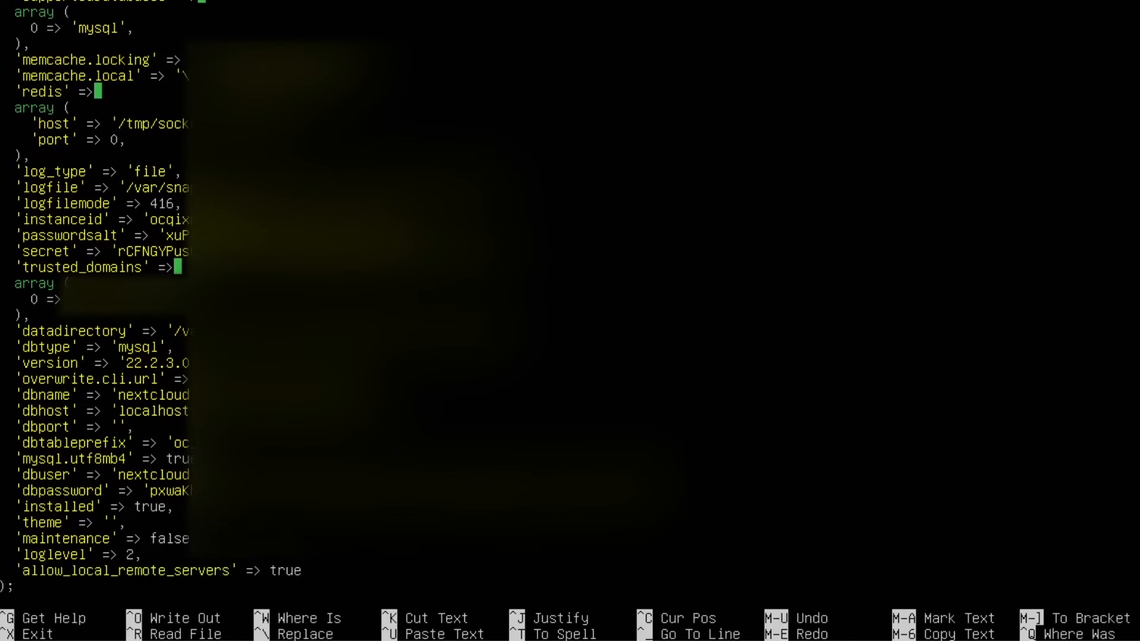
text(,)
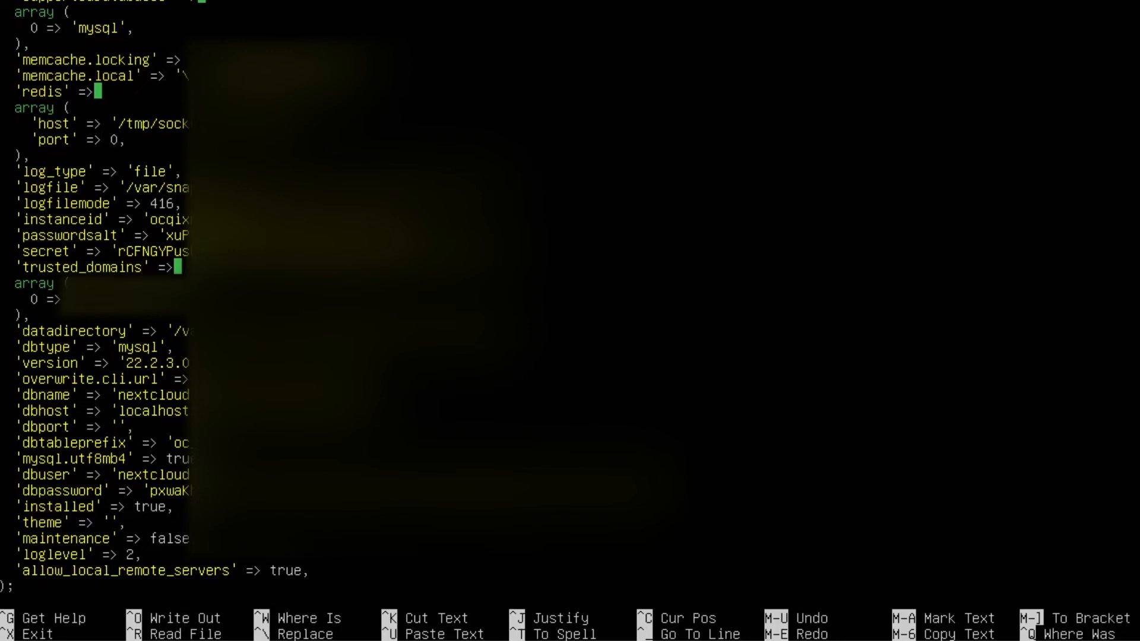
key(ctrl+x)
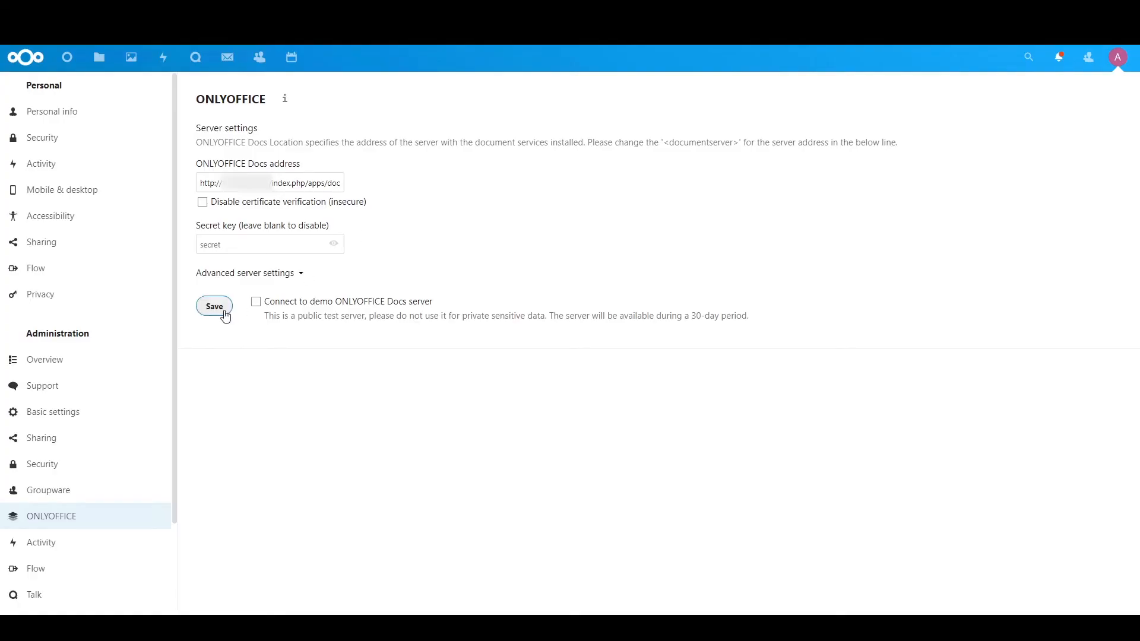
Save the ONLYOFFICE server settings again now that local remote servers are allowed.
click(214, 306)
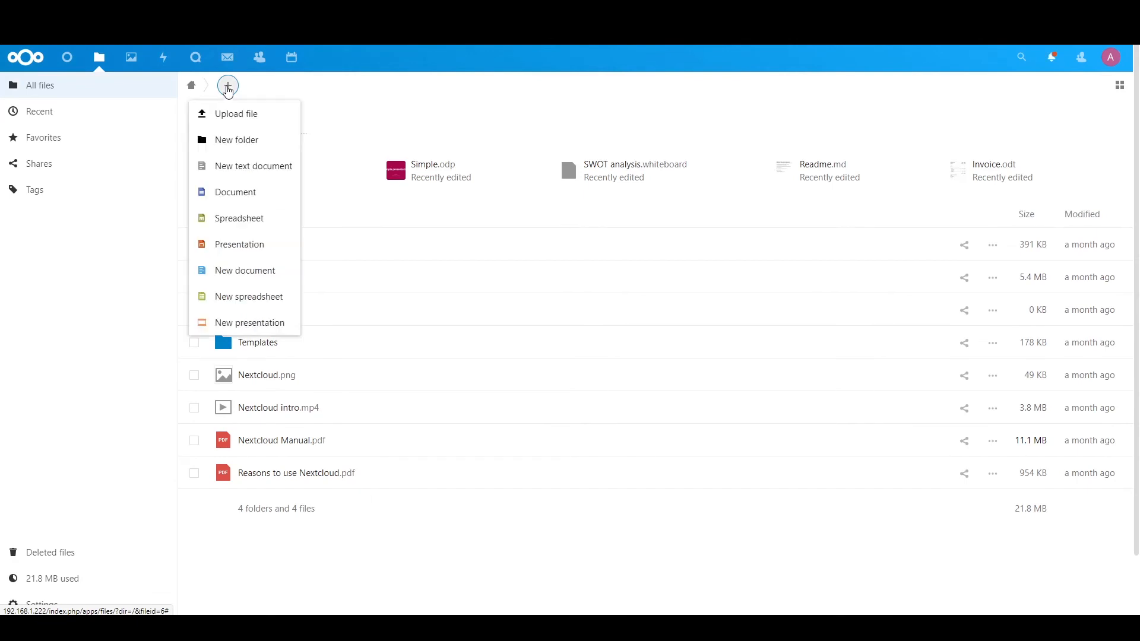
Create a document named 'hello', then start another new document from the new-file menu.
click(235, 192)
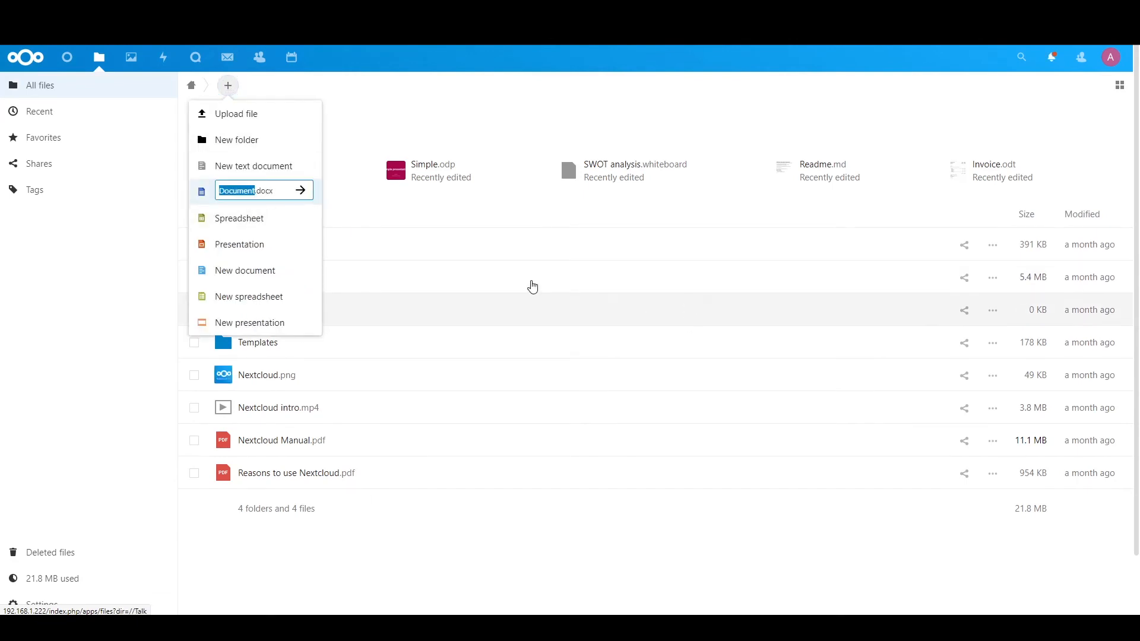
text(hello)
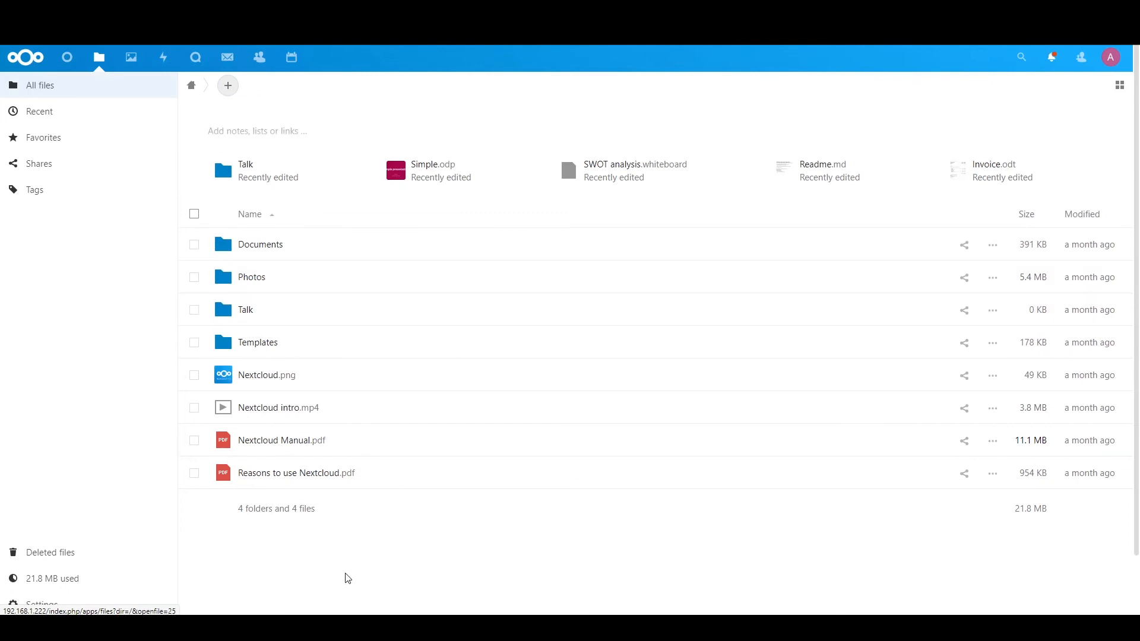
mouse_move(367, 561)
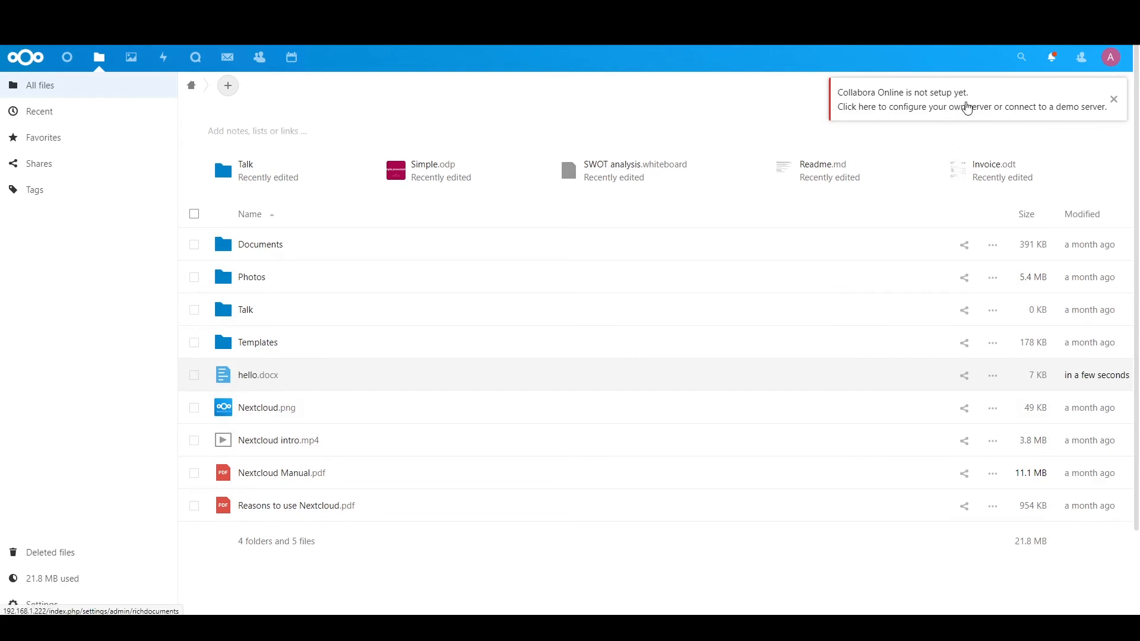
mouse_move(889, 111)
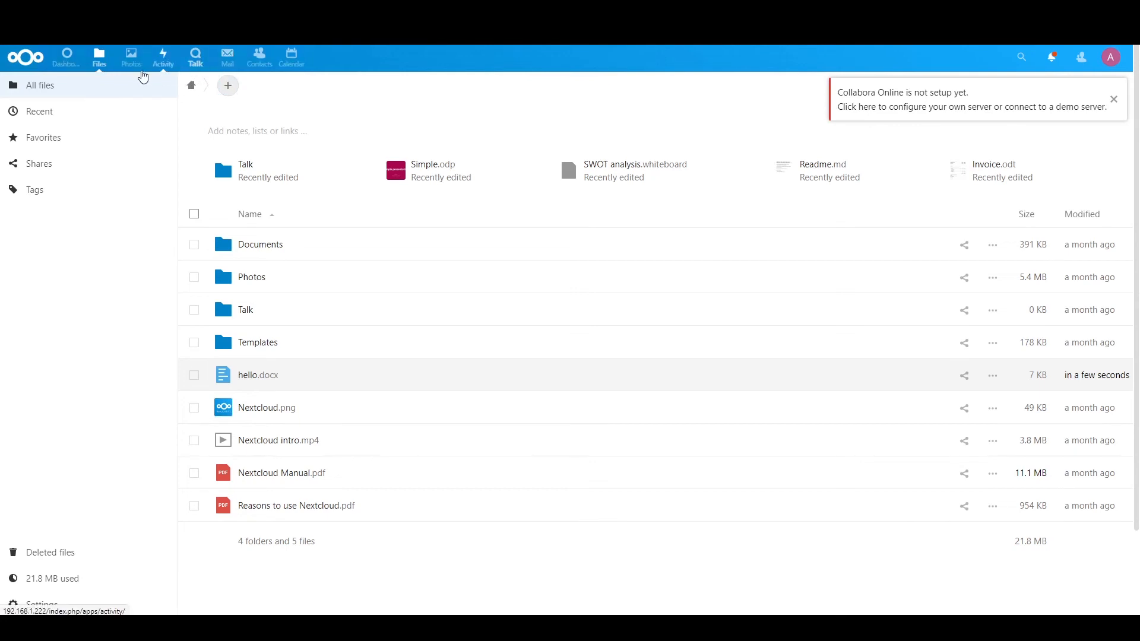
click(228, 85)
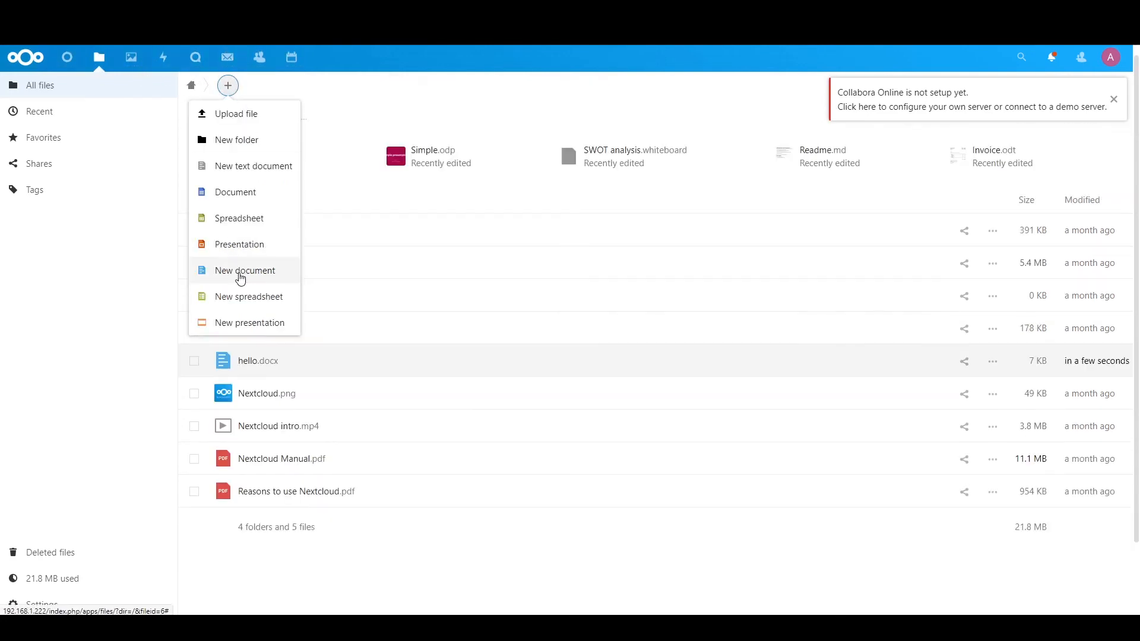
click(1111, 57)
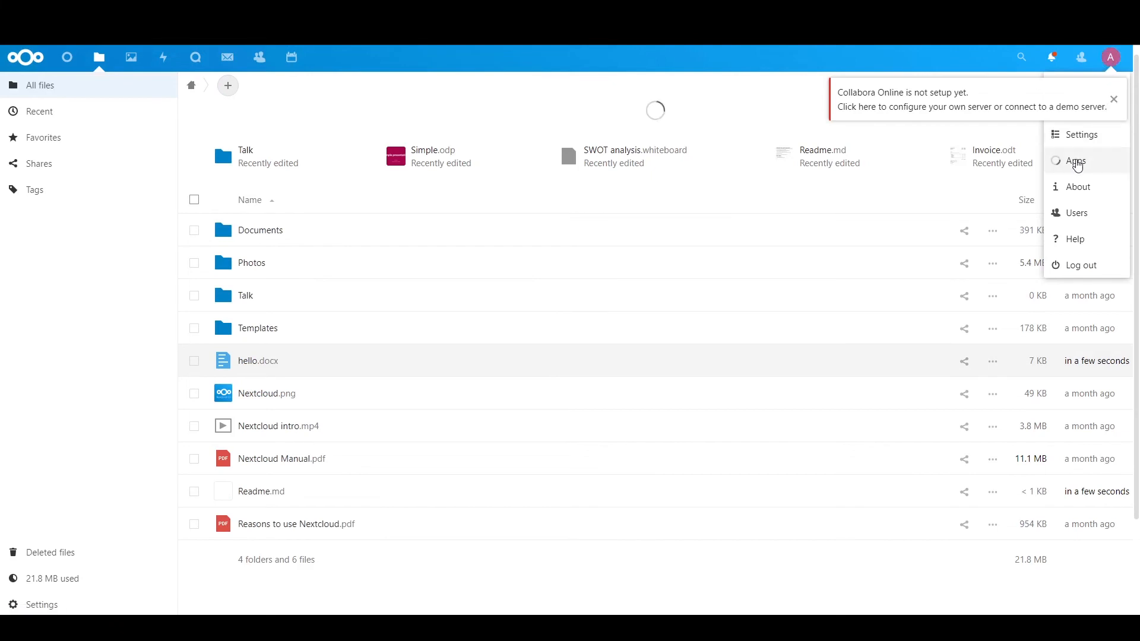
Turn off the Collabora Online app and go back to the Files list.
click(1077, 160)
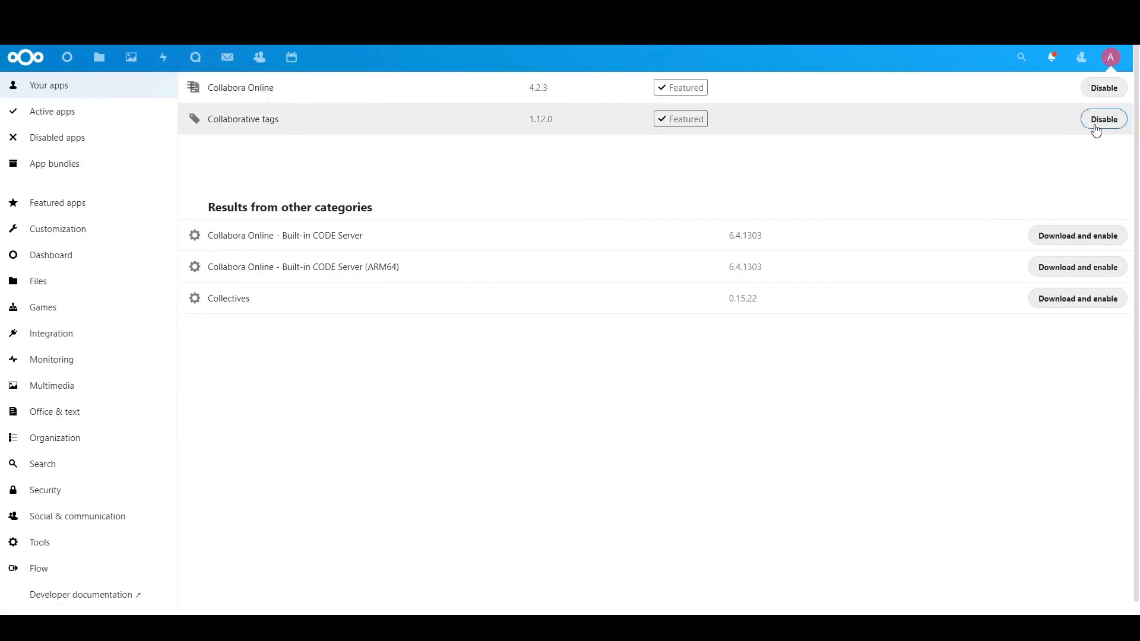
mouse_move(1097, 101)
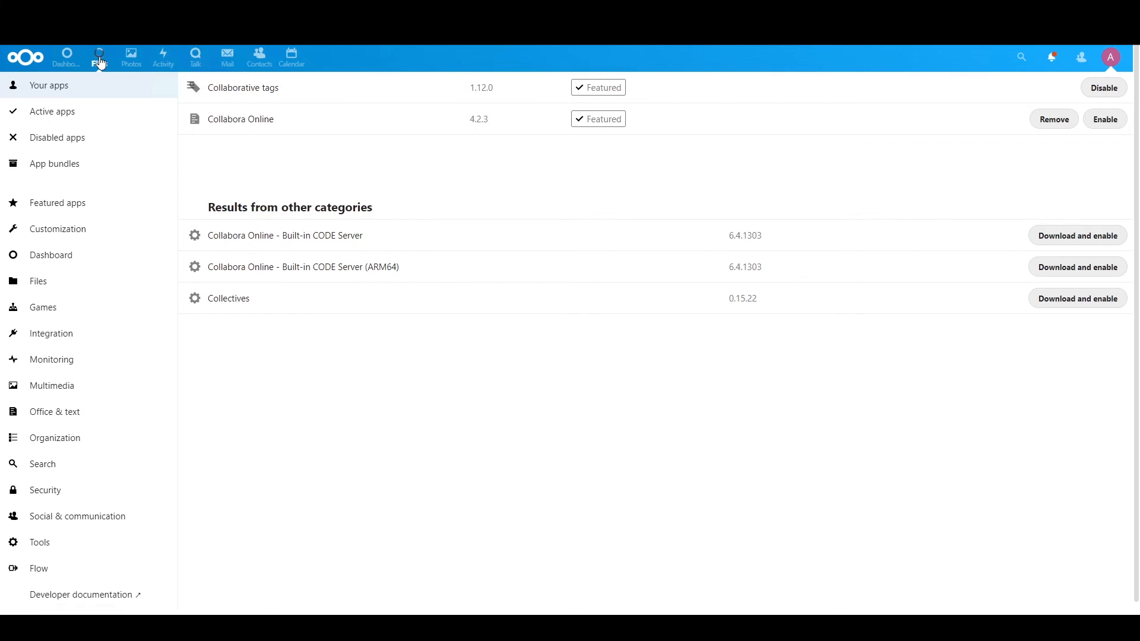
click(98, 56)
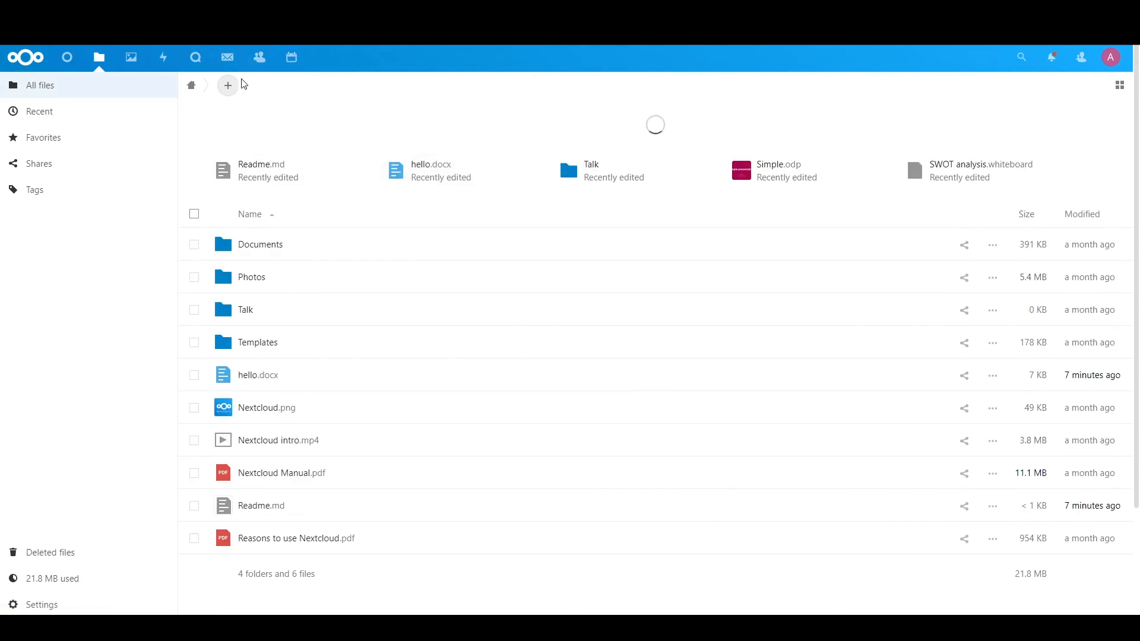
Choose the Document option from the new-file menu to open hello.docx in ONLYOFFICE.
click(227, 85)
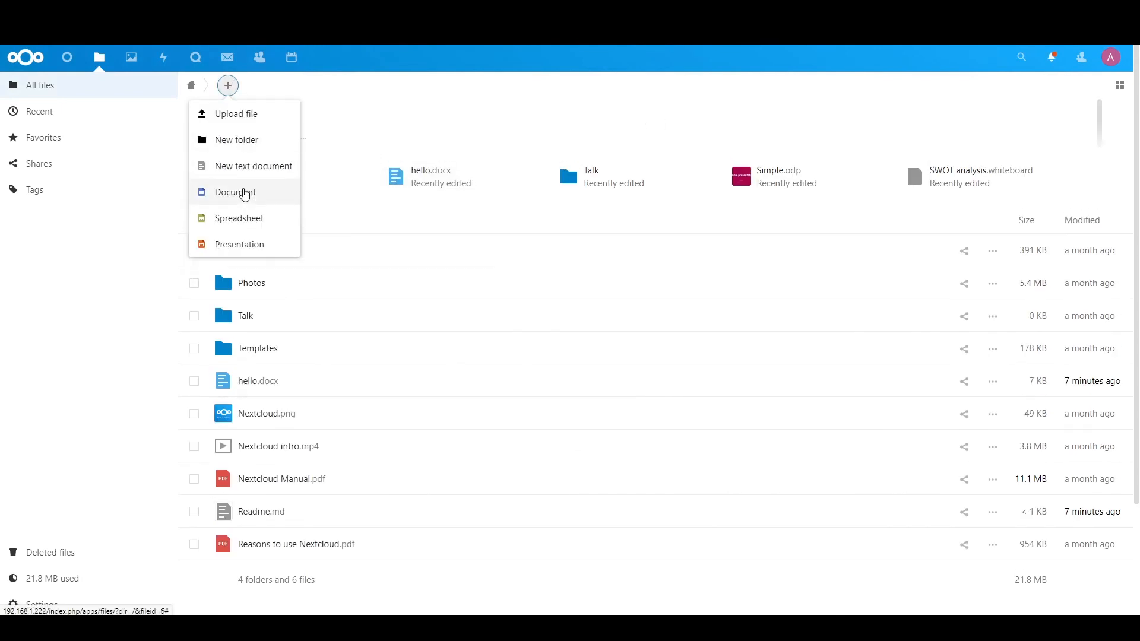
click(234, 192)
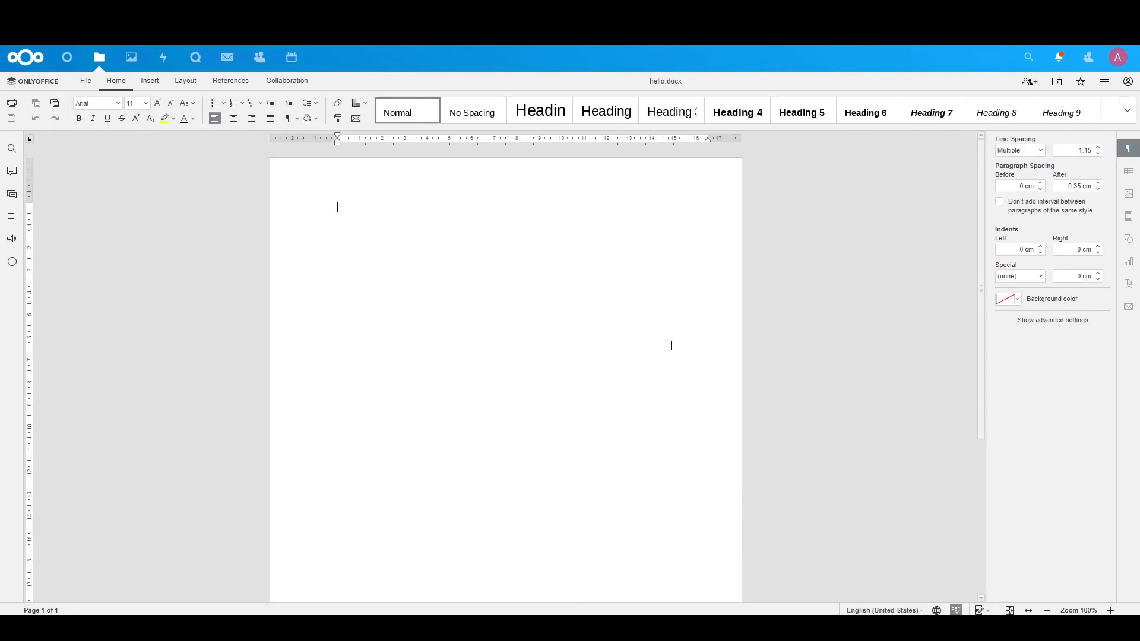
Type 'dasdadas' into hello.docx, return to Files, and scroll the file list.
text(dasdadasasdasdasas)
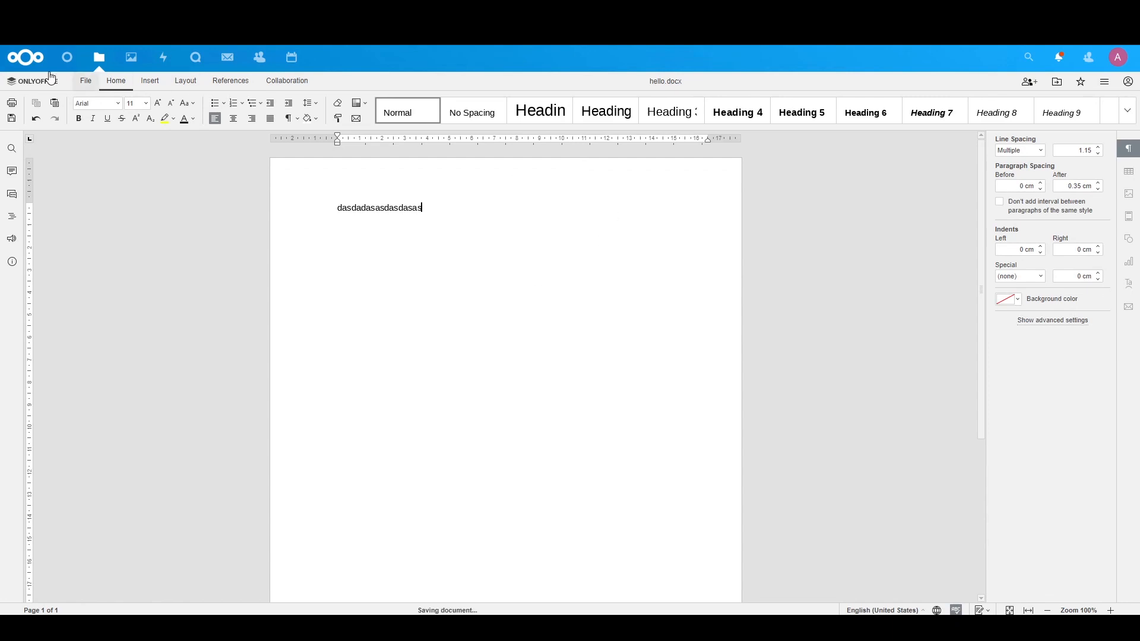
click(99, 57)
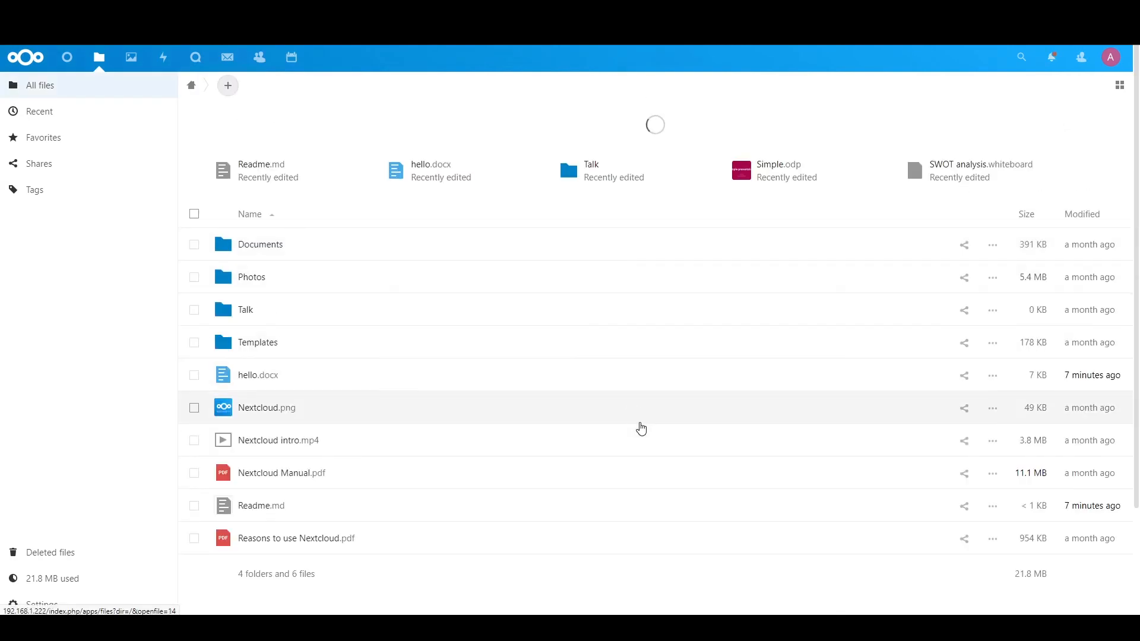
scroll(down, 3)
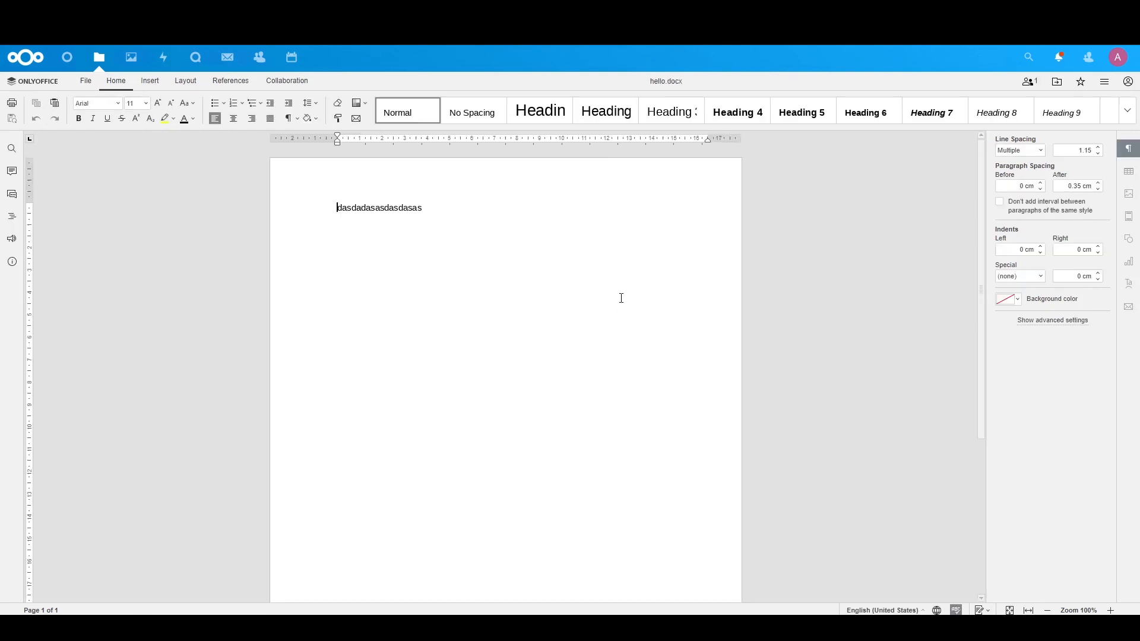
mouse_move(869, 149)
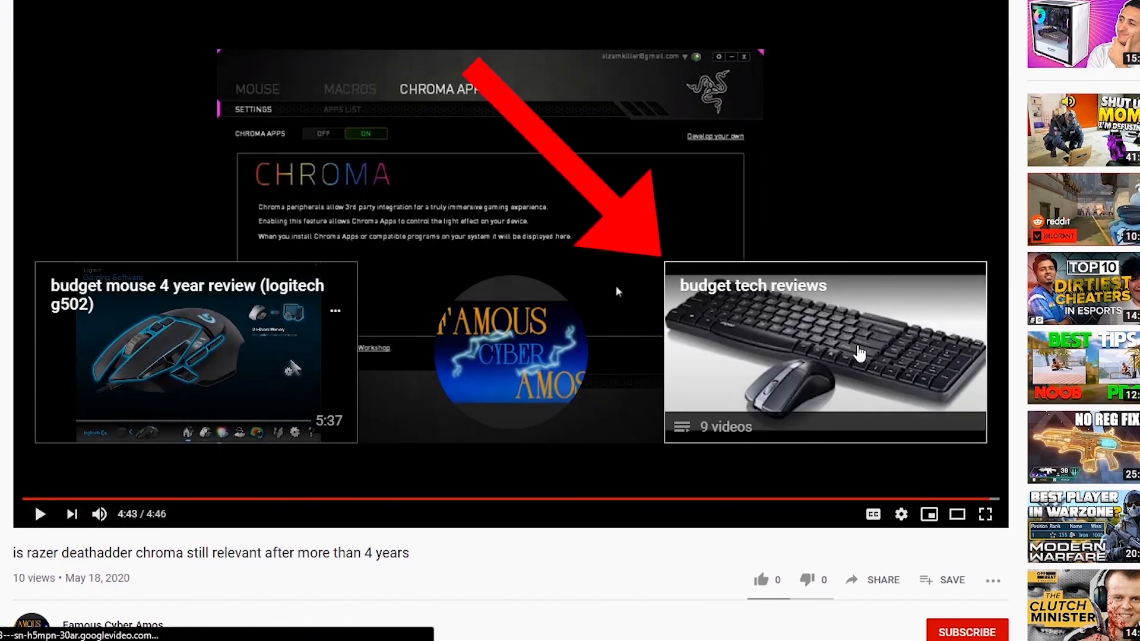
Start the 'budget tech reviews' playlist from the end screen, loading the RAPOO x1800 review.
click(859, 354)
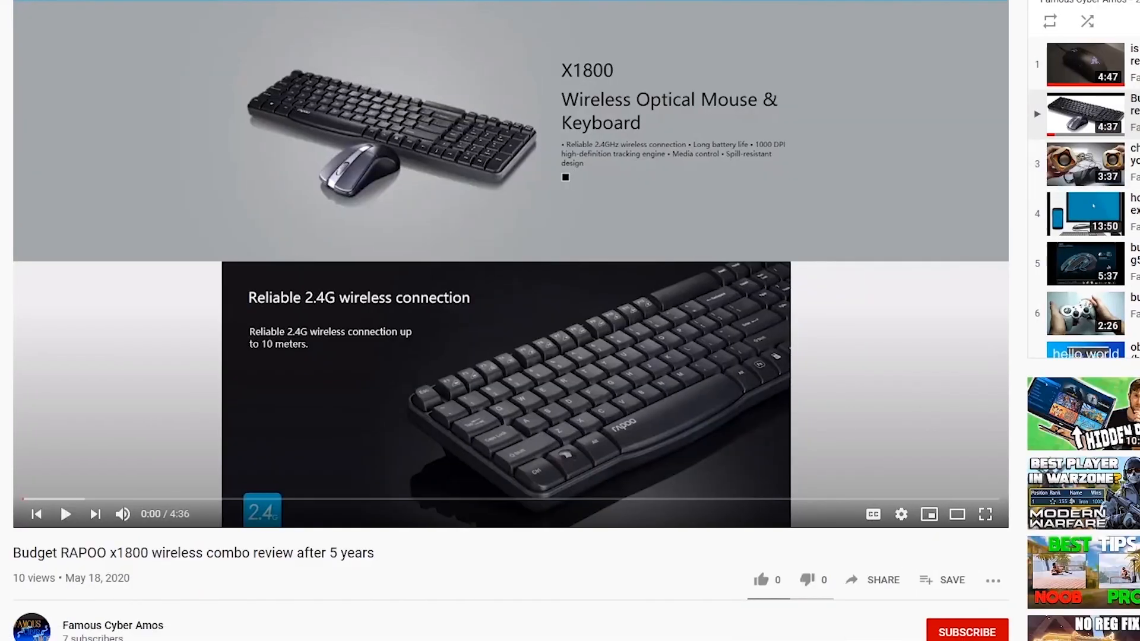